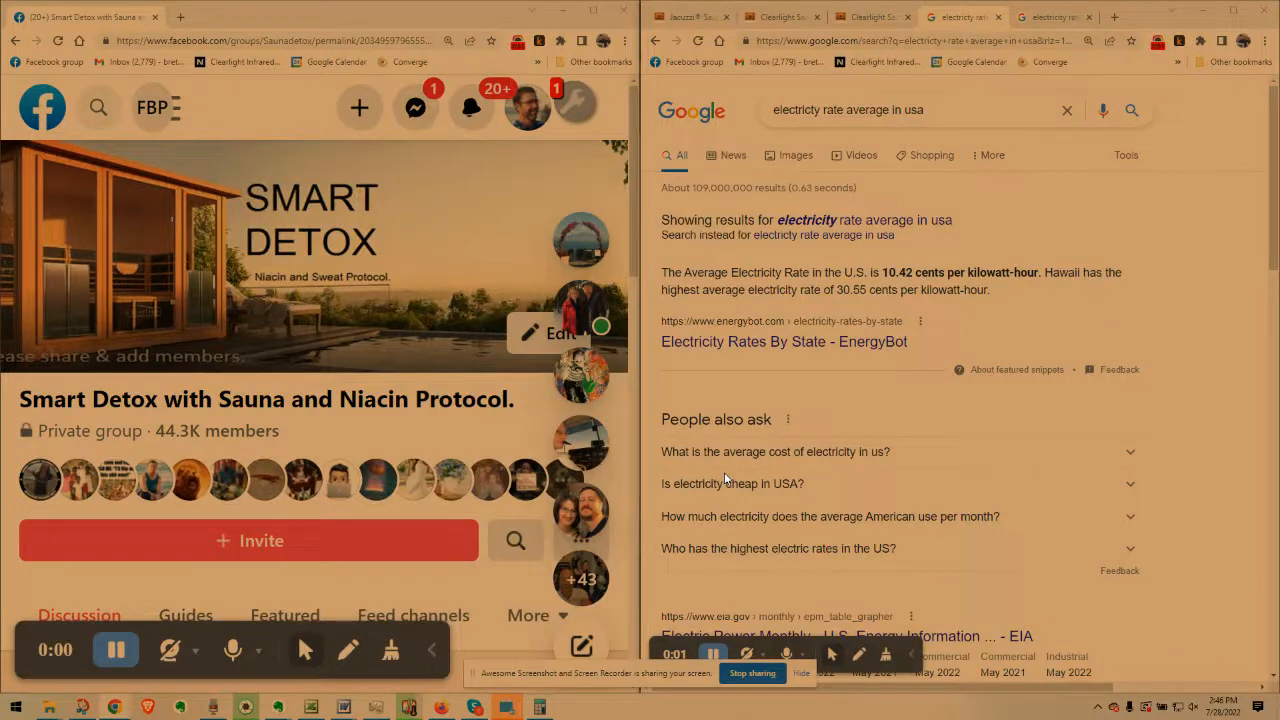
mouse_move(125, 343)
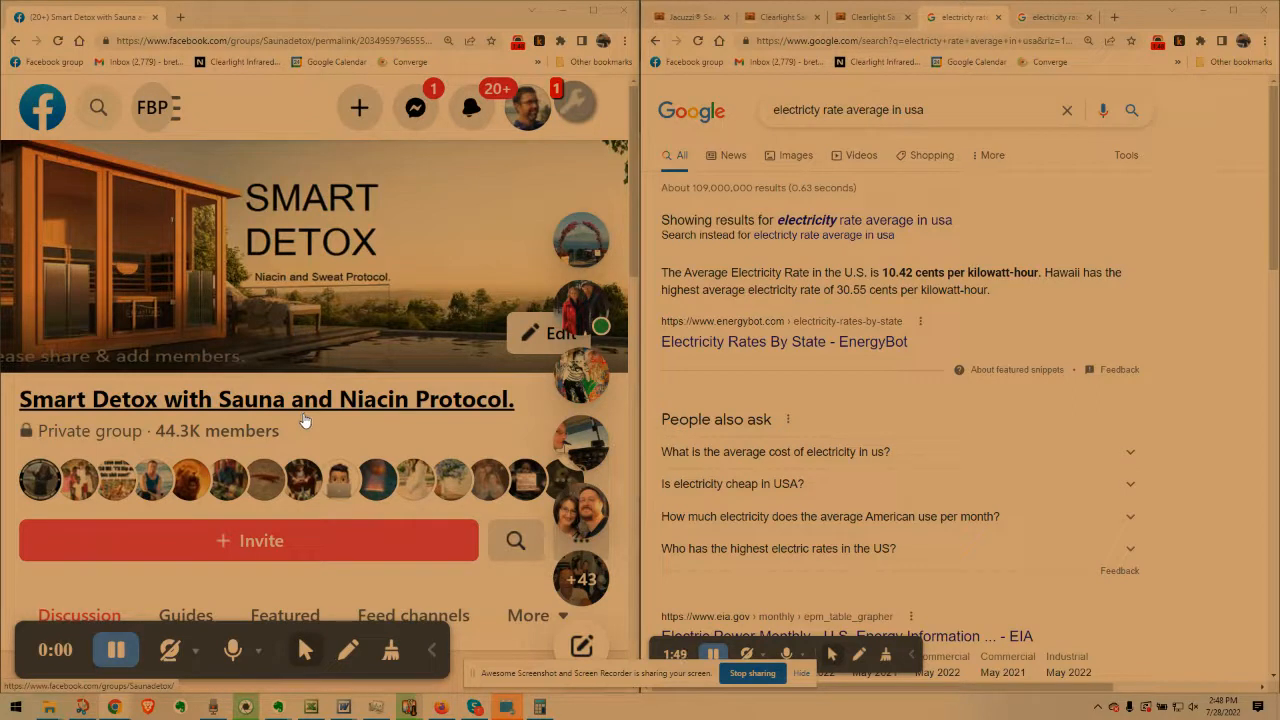
mouse_move(807, 202)
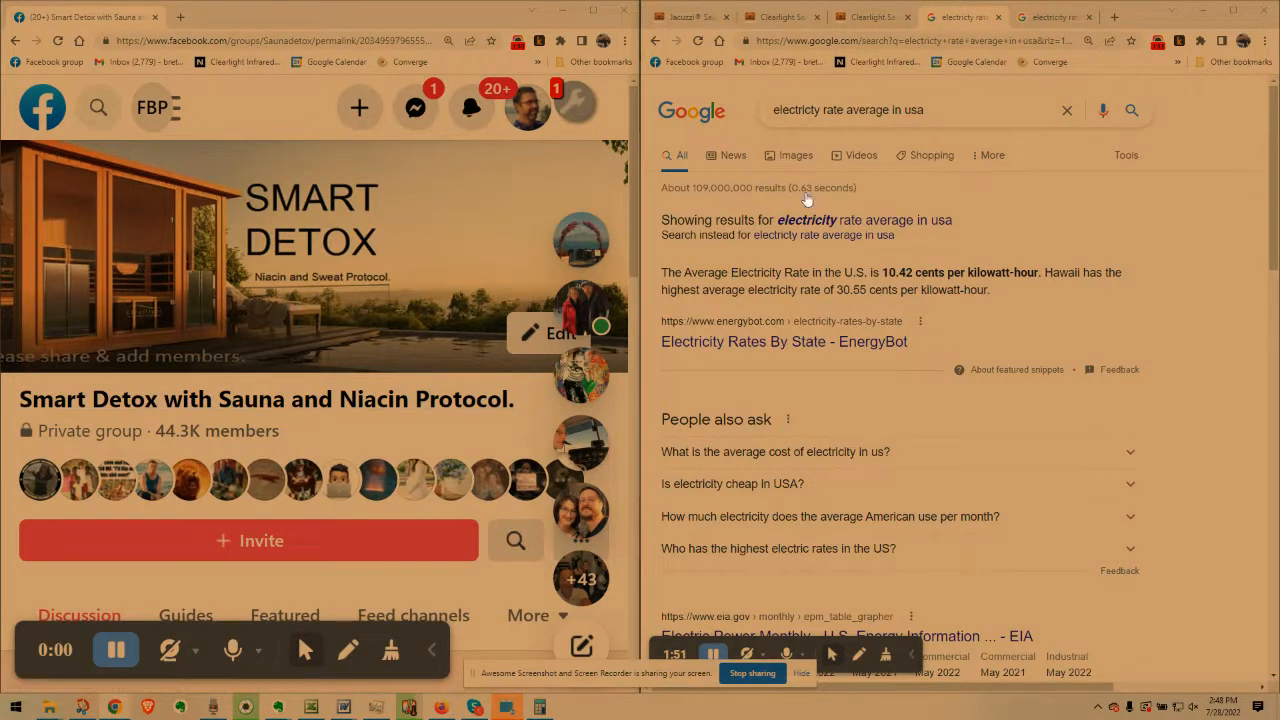
mouse_move(688, 17)
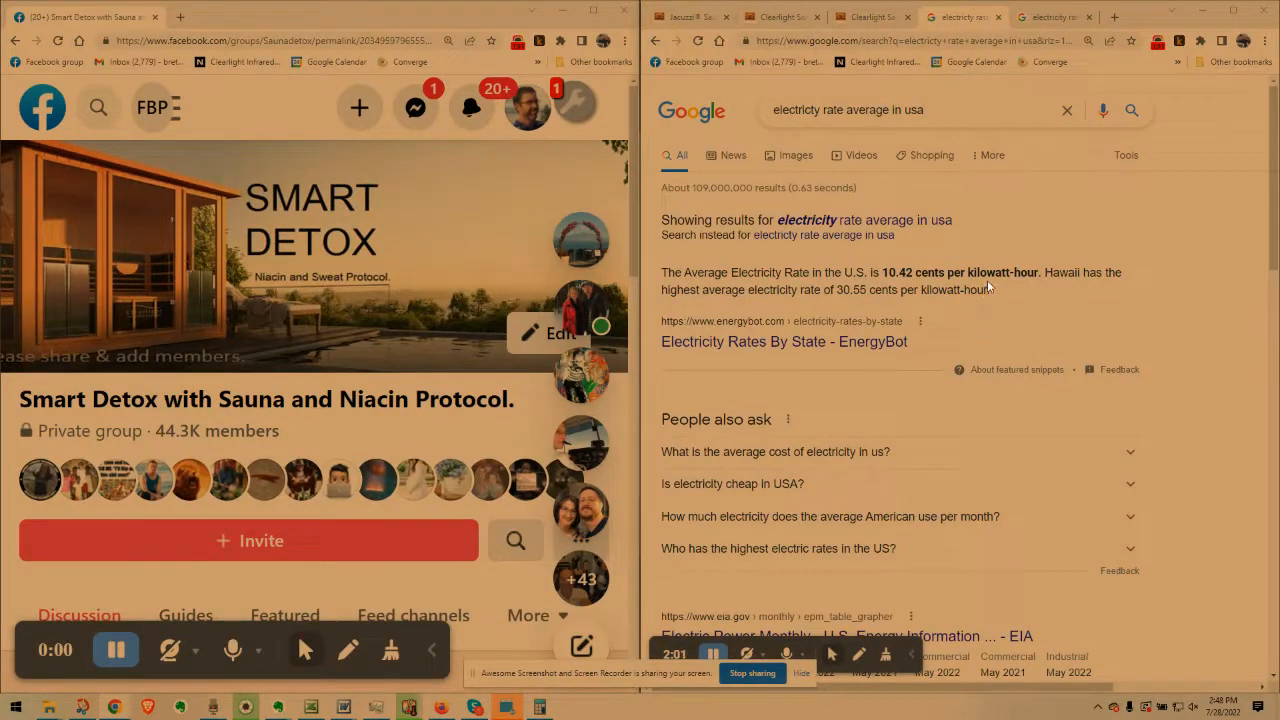
mouse_move(1022, 287)
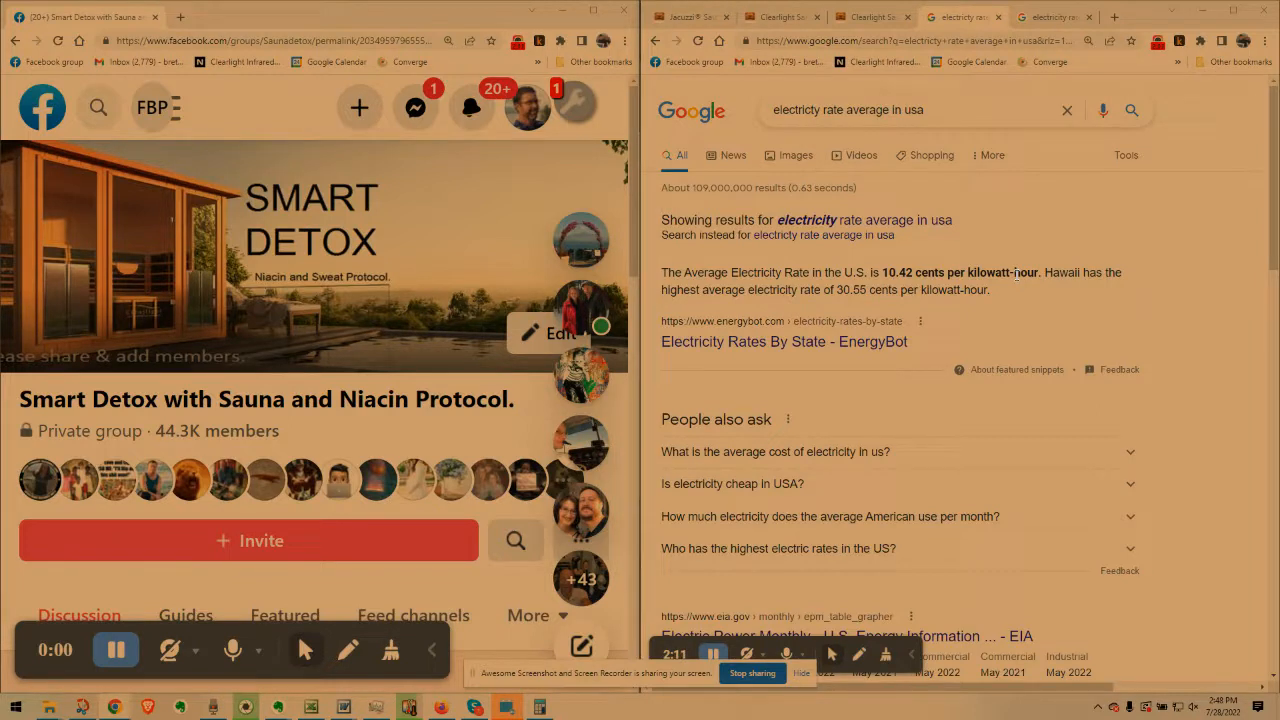
mouse_move(1008, 310)
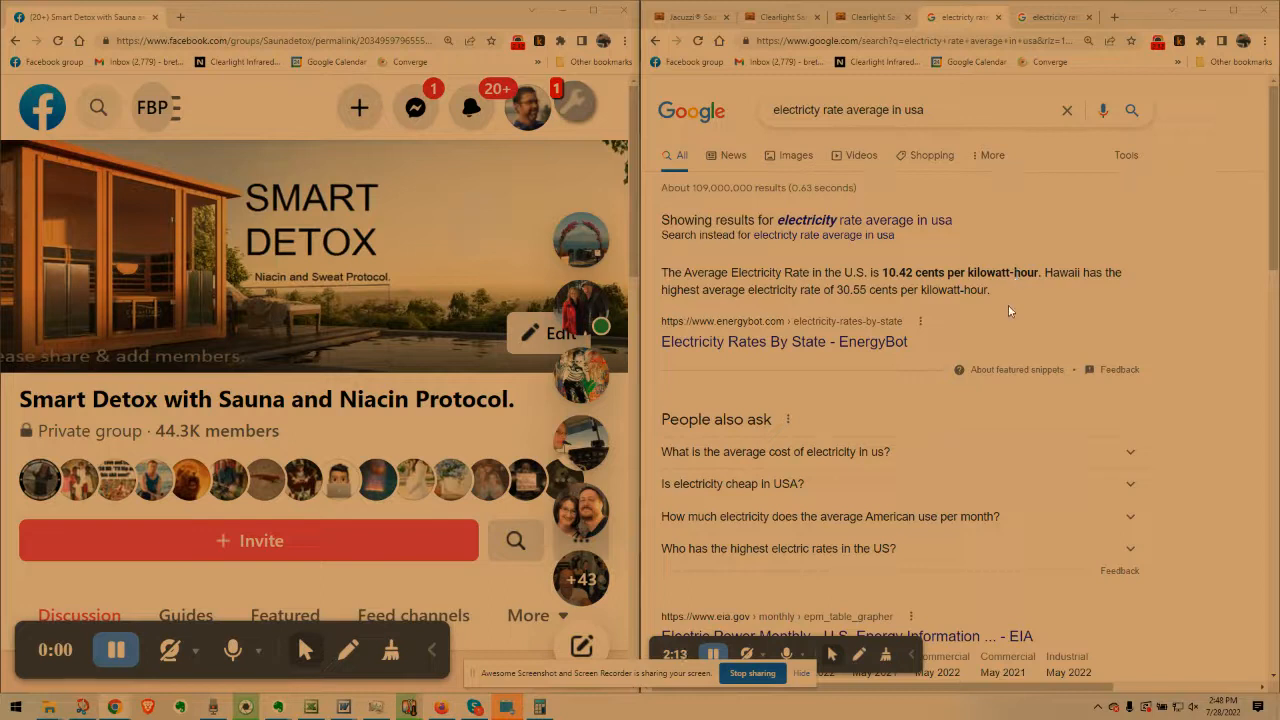
mouse_move(975, 300)
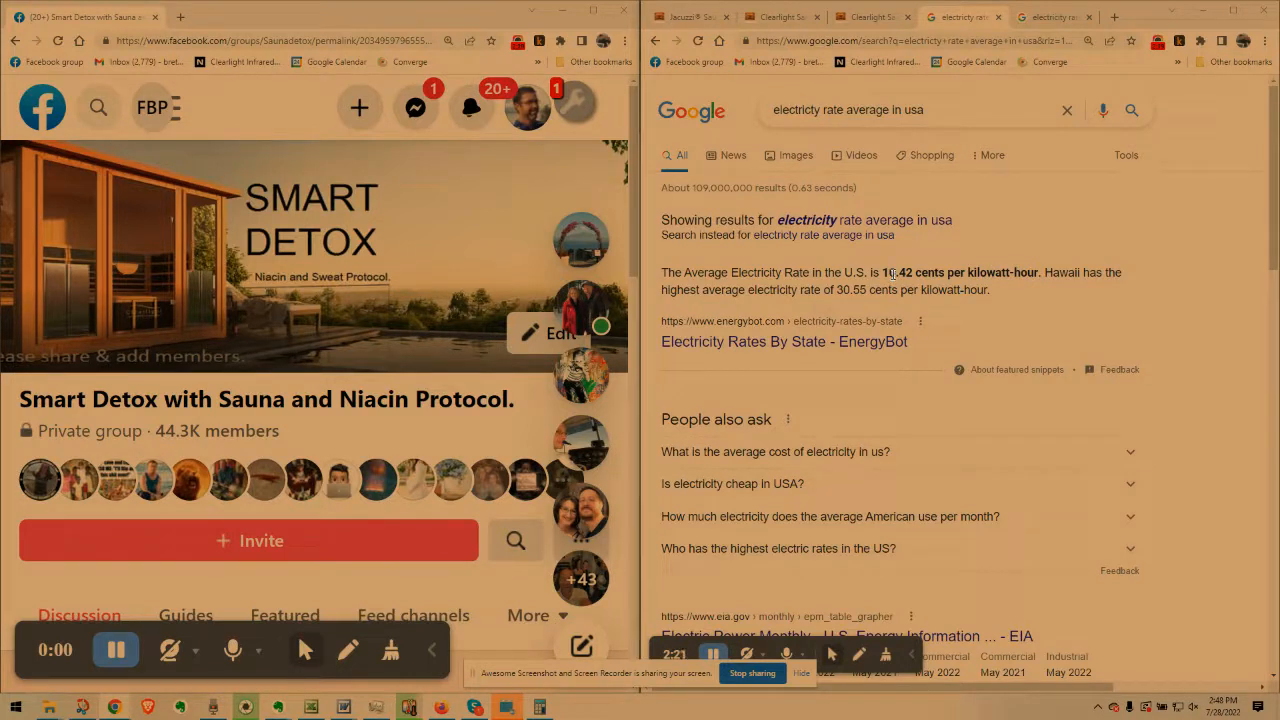
mouse_move(948, 272)
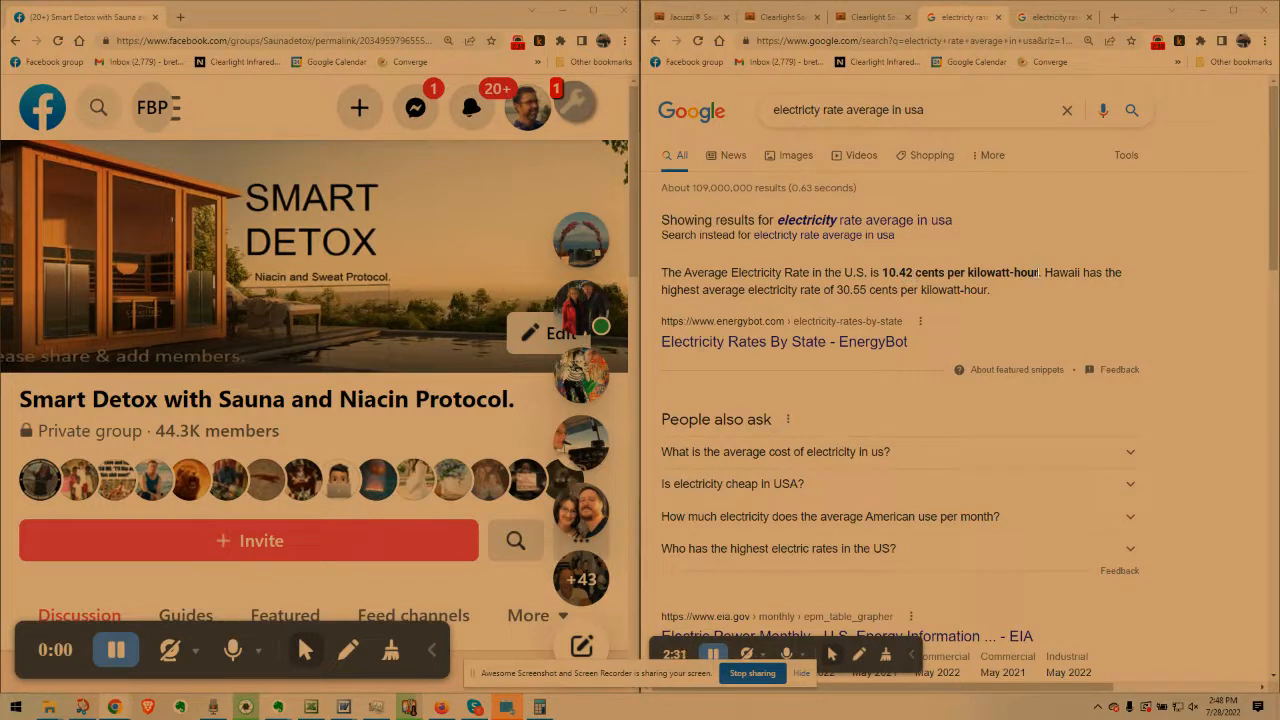
mouse_move(1047, 216)
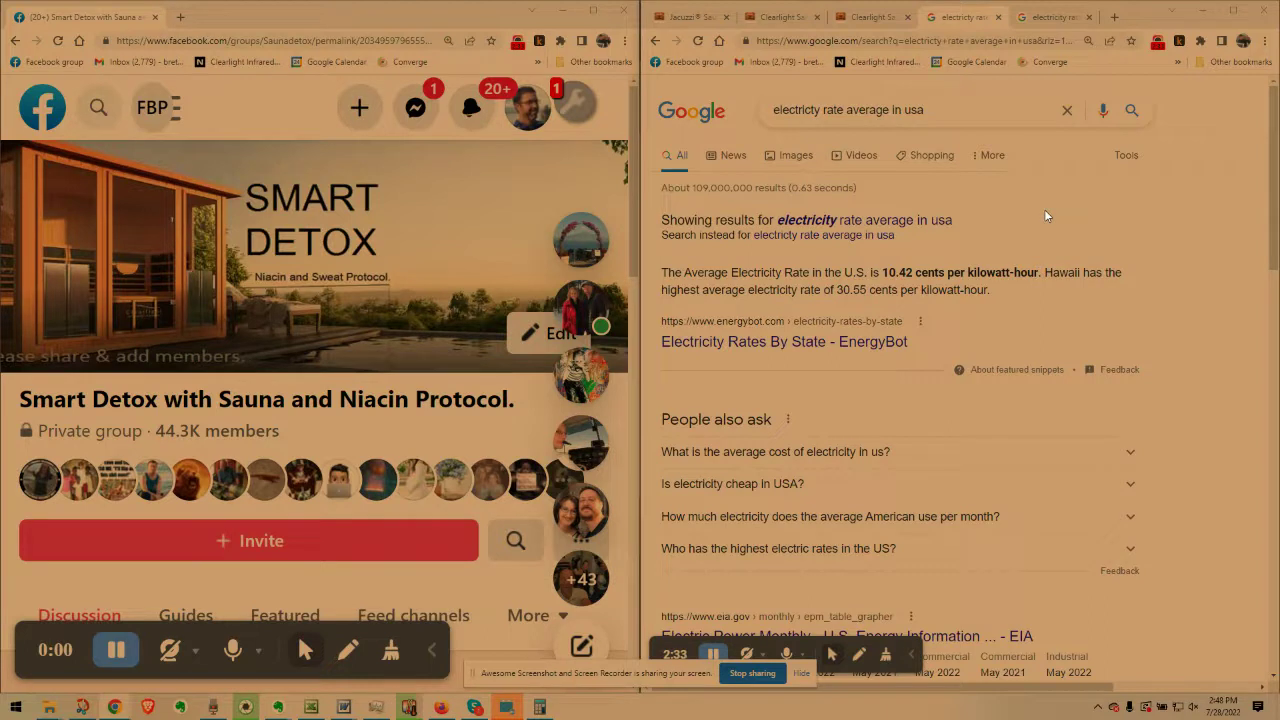
mouse_move(1020, 316)
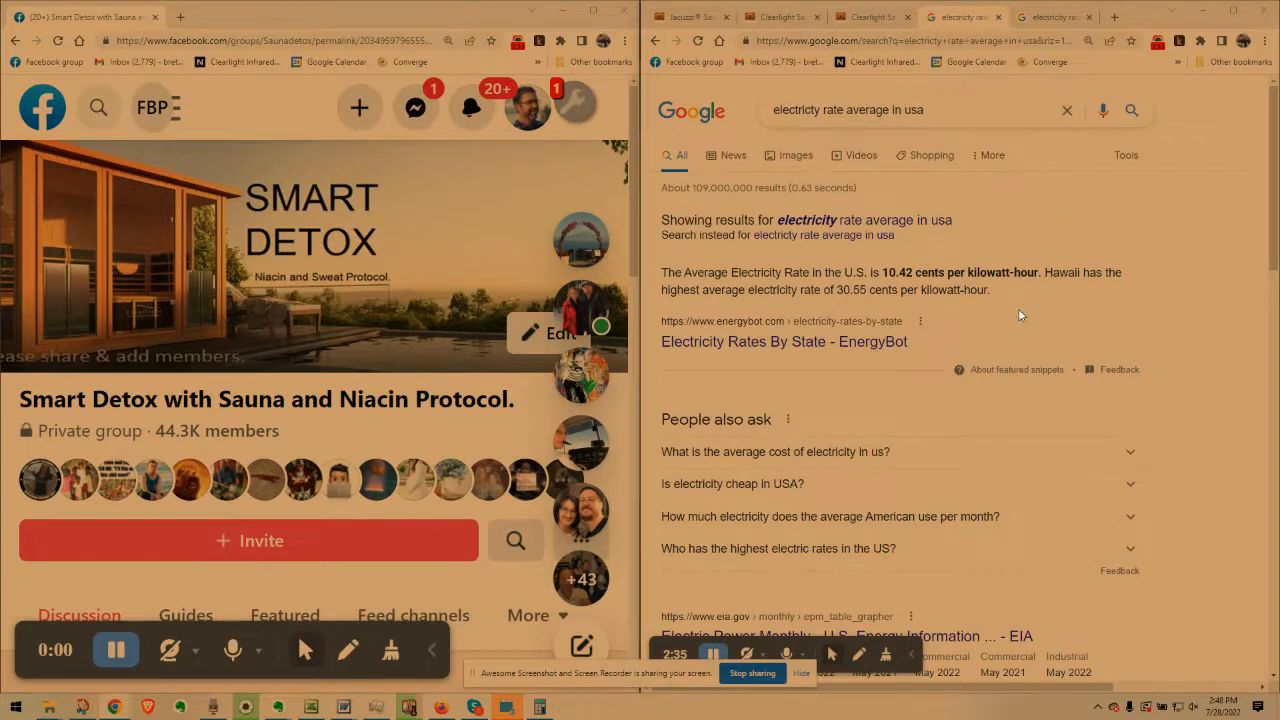
mouse_move(1197, 385)
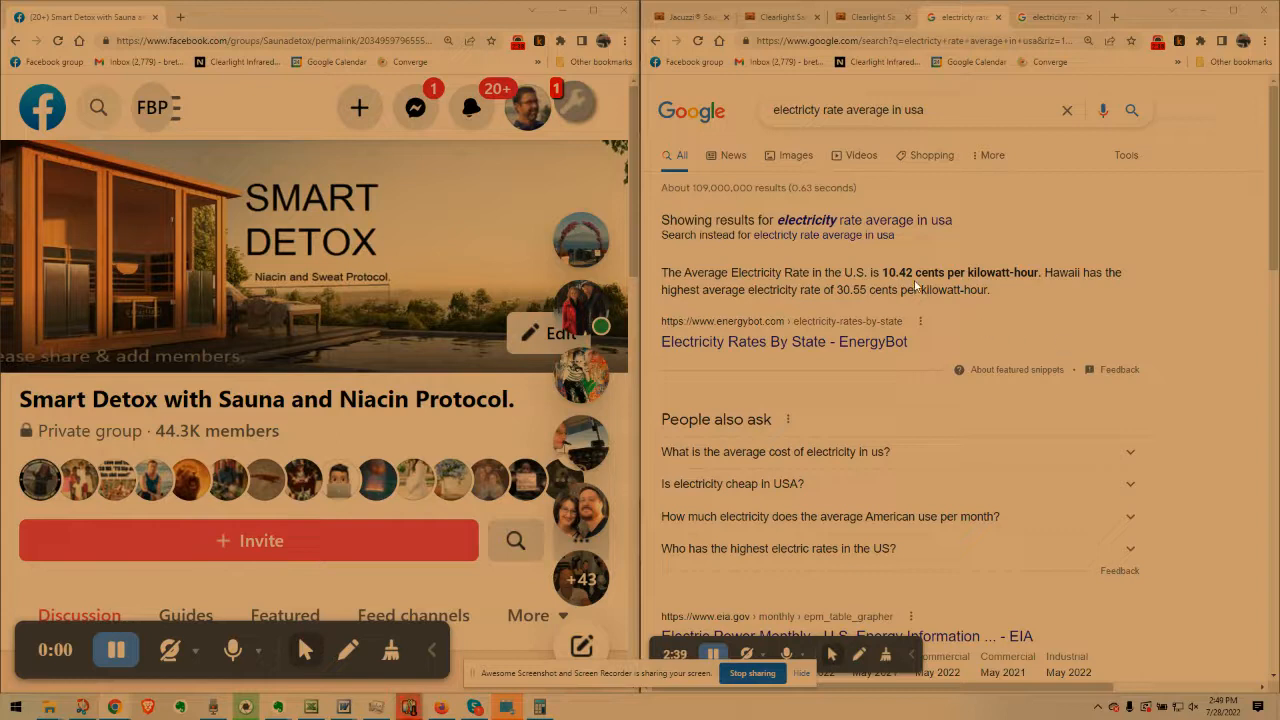
mouse_move(1079, 331)
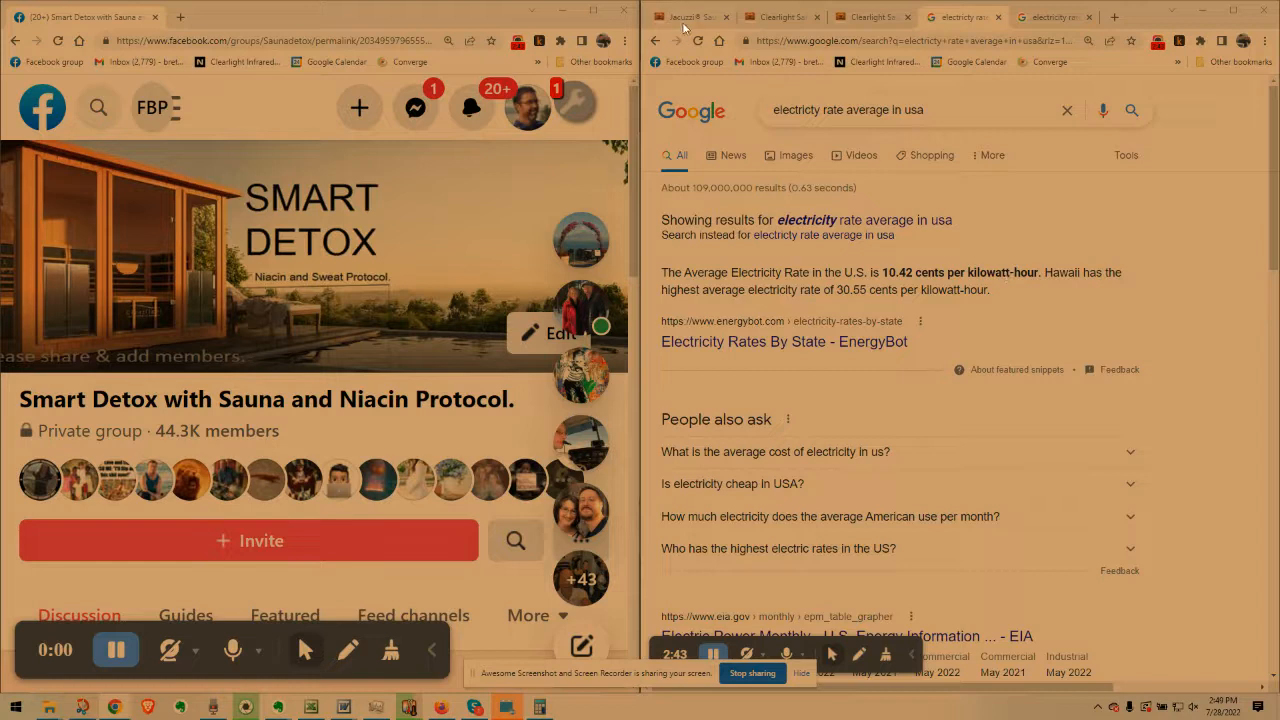
mouse_move(685, 17)
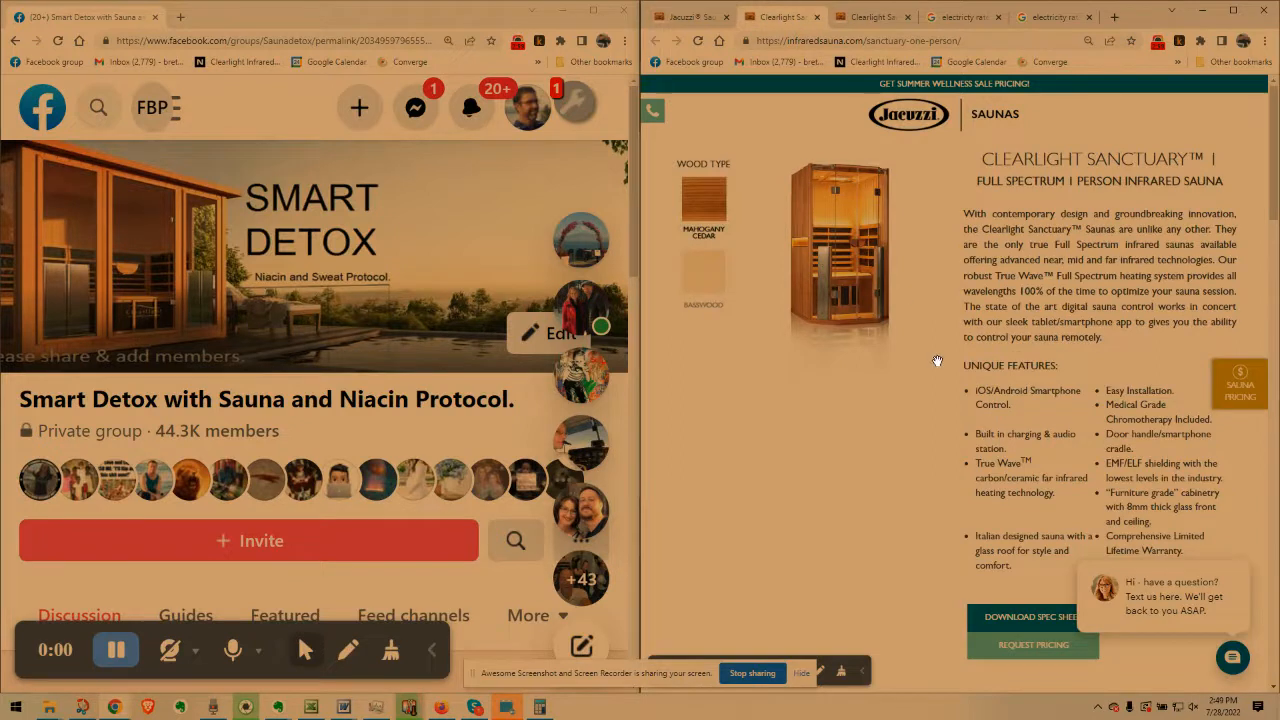
Scroll the Clearlight Sanctuary 1 page to its electrical specs showing 1,750 watts
scroll("down", 3)
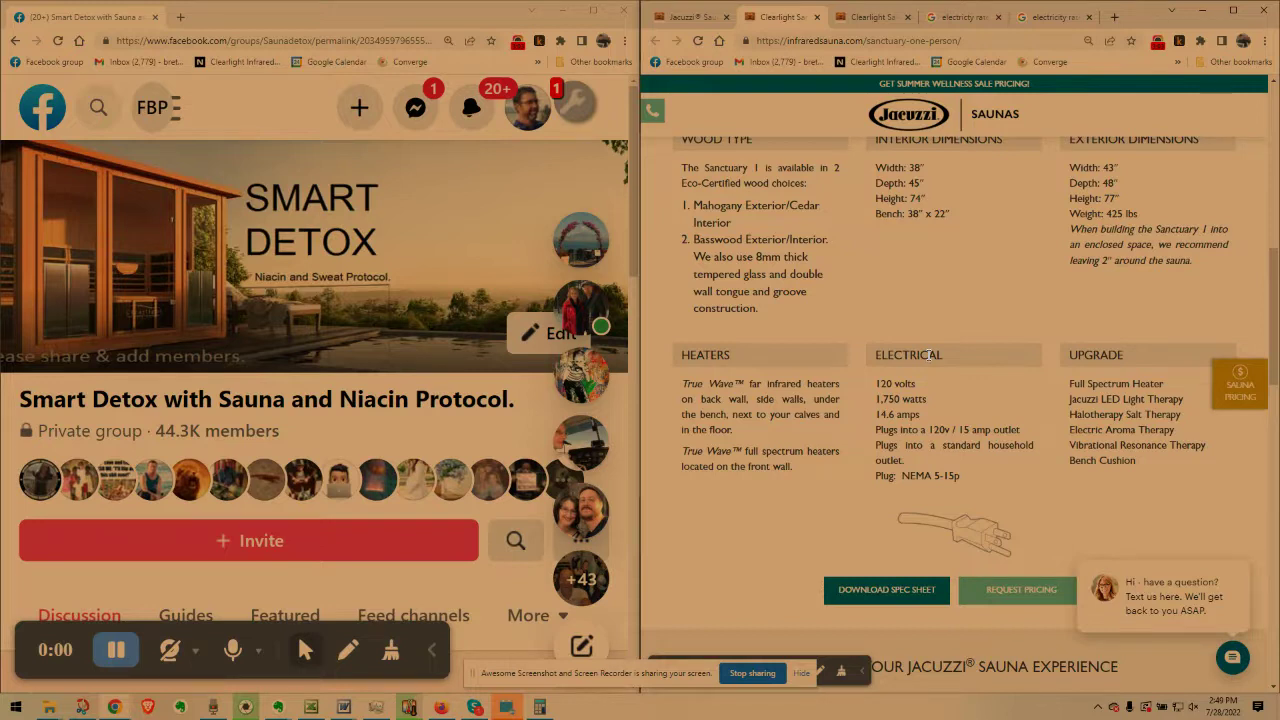
scroll("up", 3)
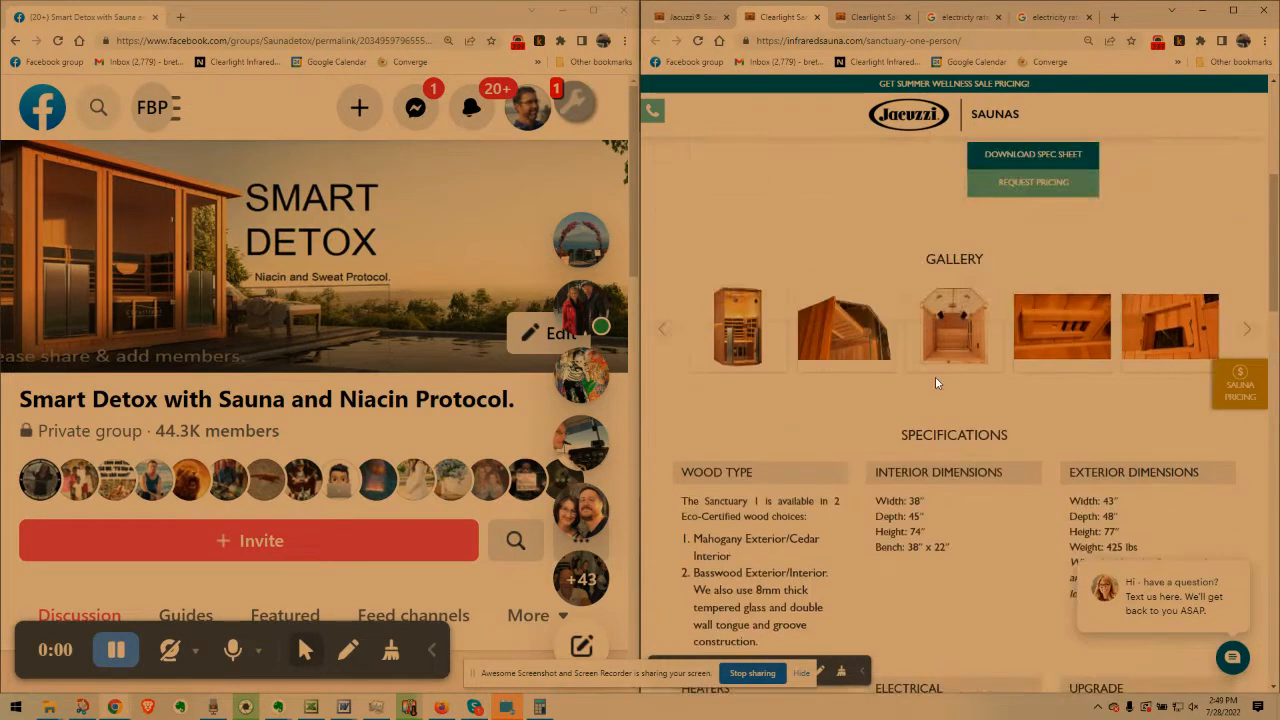
scroll("down", 3)
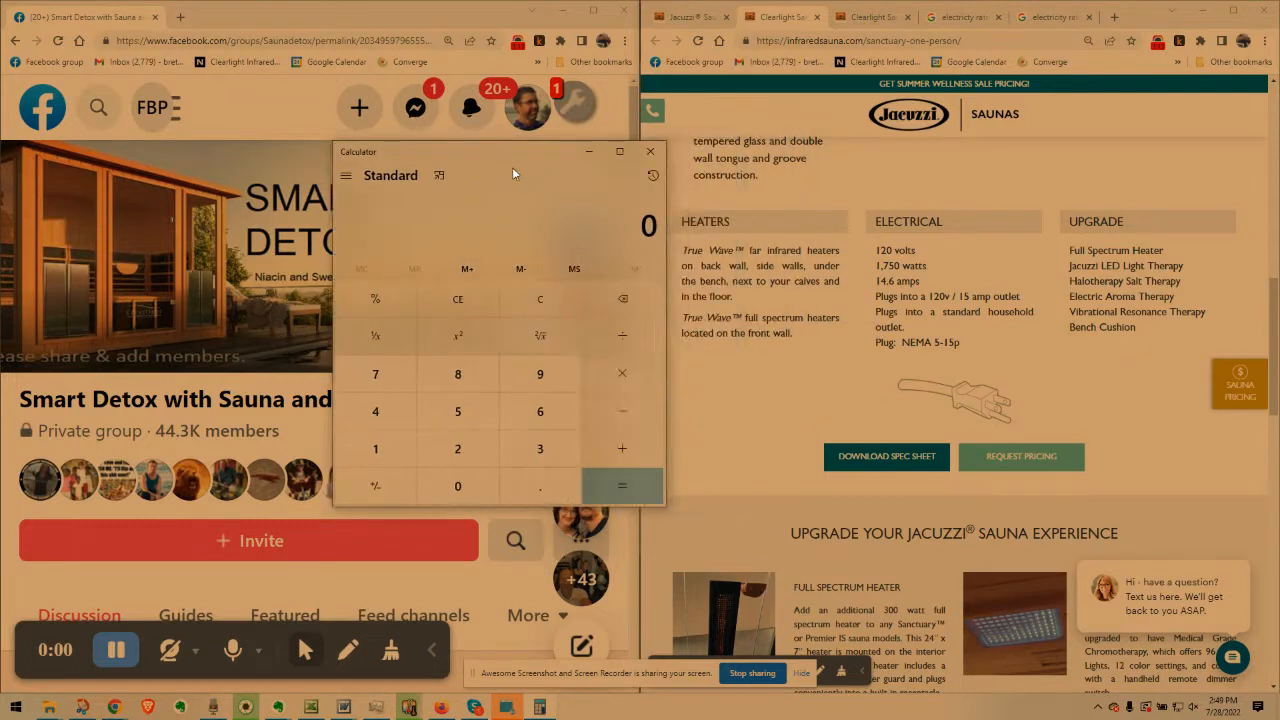
mouse_move(375, 448)
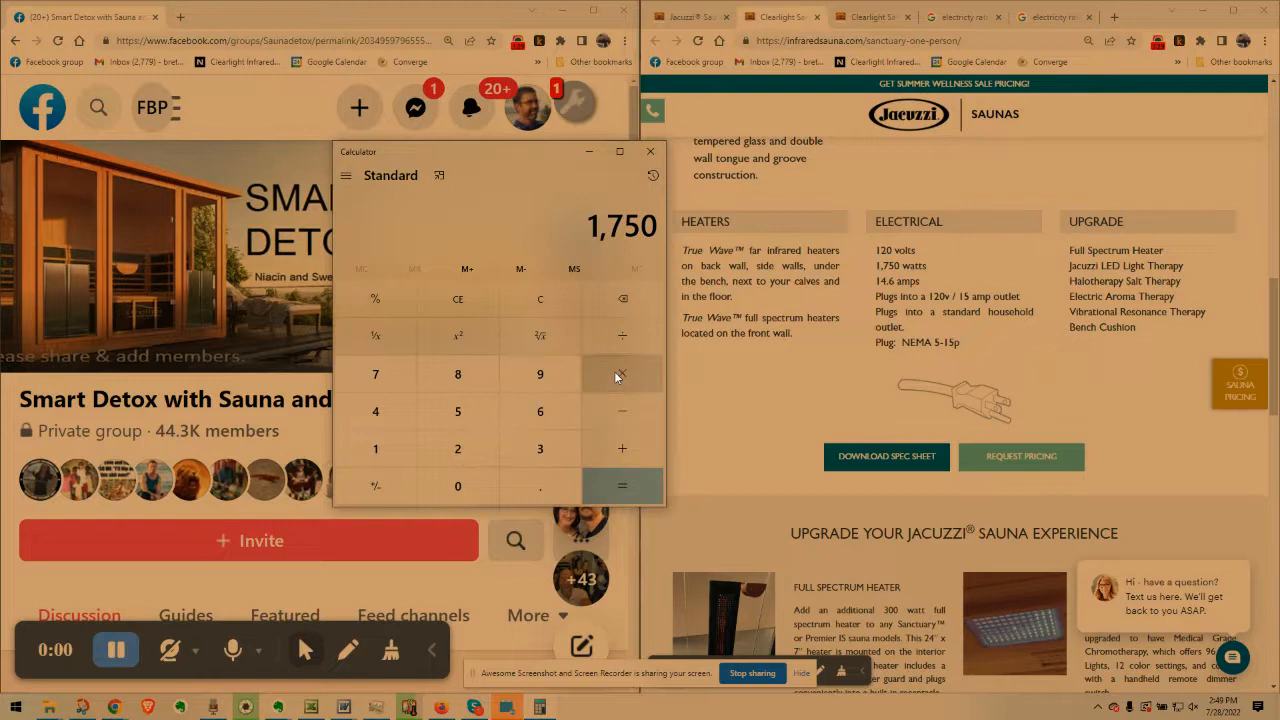
Multiply the 1,750-watt figure by 2 in Calculator to get 3,500
left_click(622, 373)
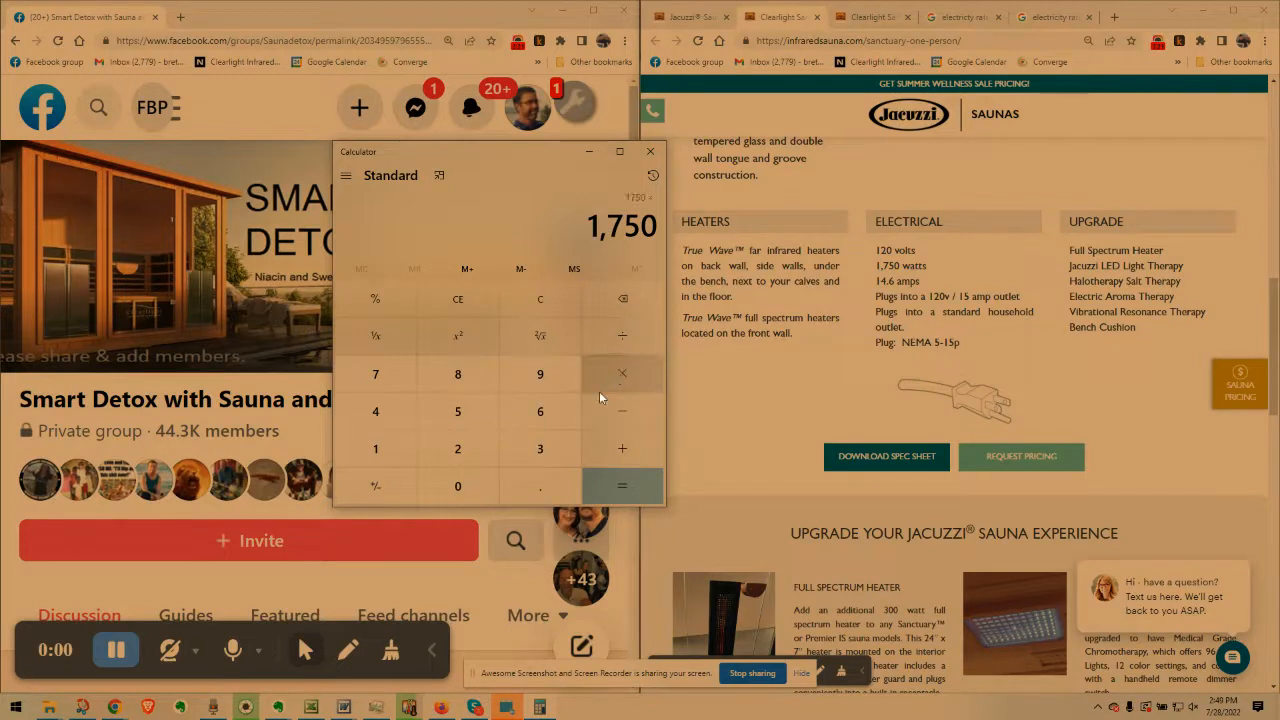
left_click(621, 485)
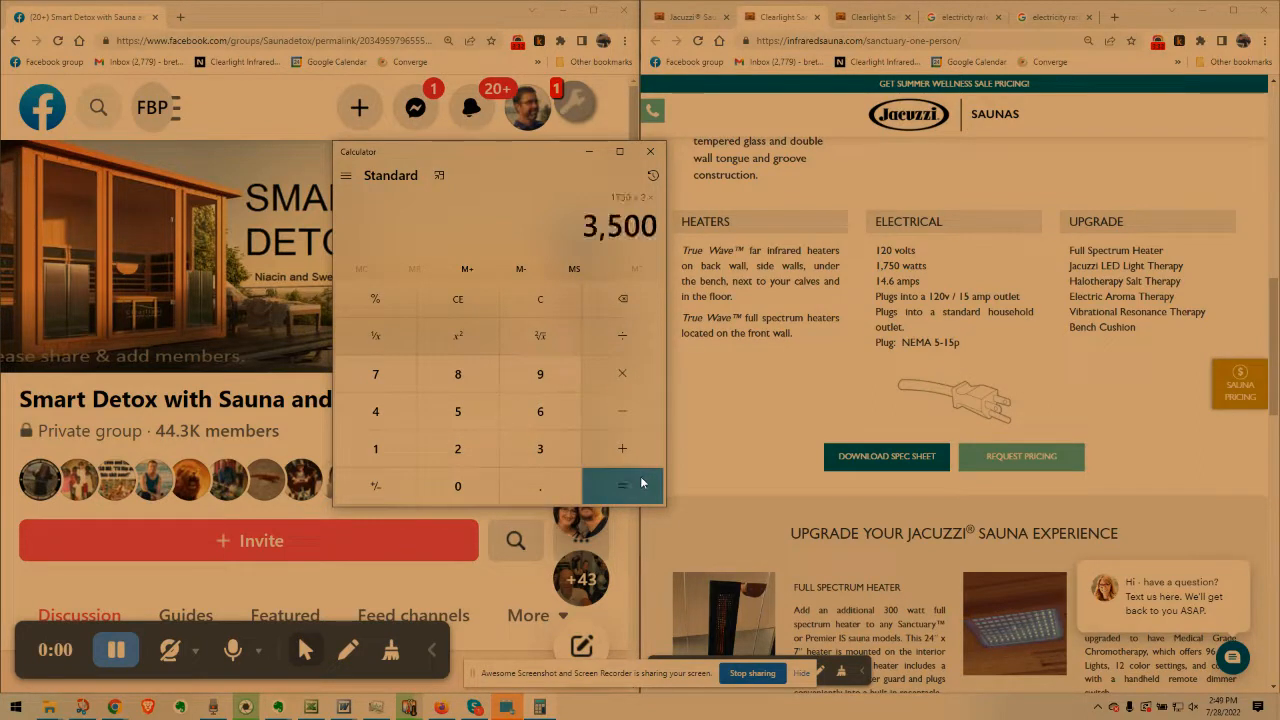
mouse_move(630, 252)
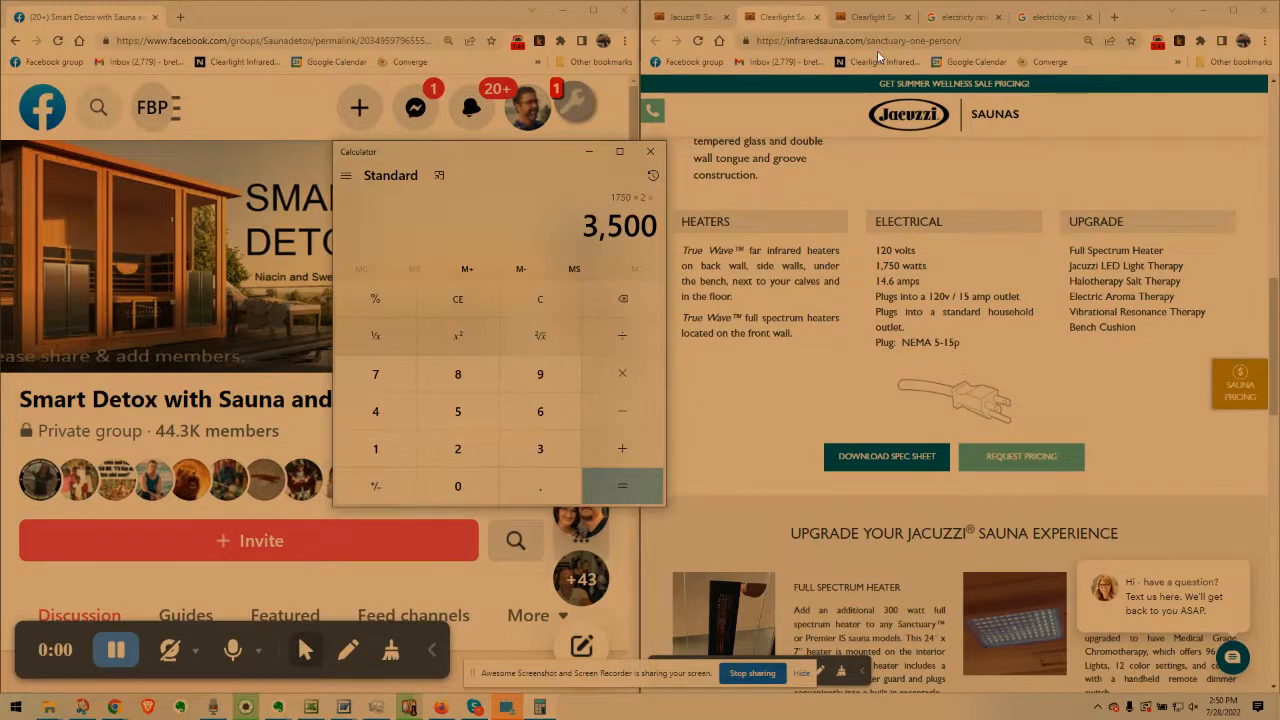
Return to the Google results showing Chicago's 18.4 cents per kilowatt-hour rate
left_click(1050, 17)
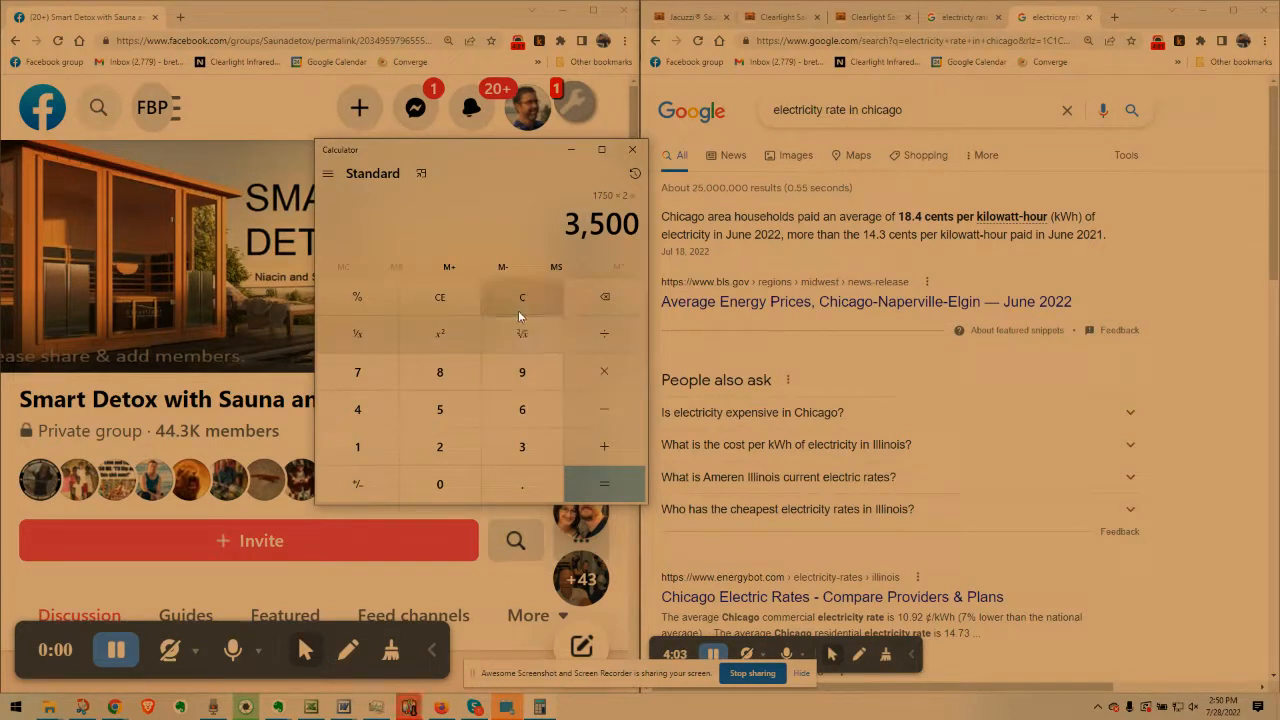
Clear Calculator, compute 18.4 × 3.5 = 64.4, then multiply by 15 sessions for 966
left_click(521, 297)
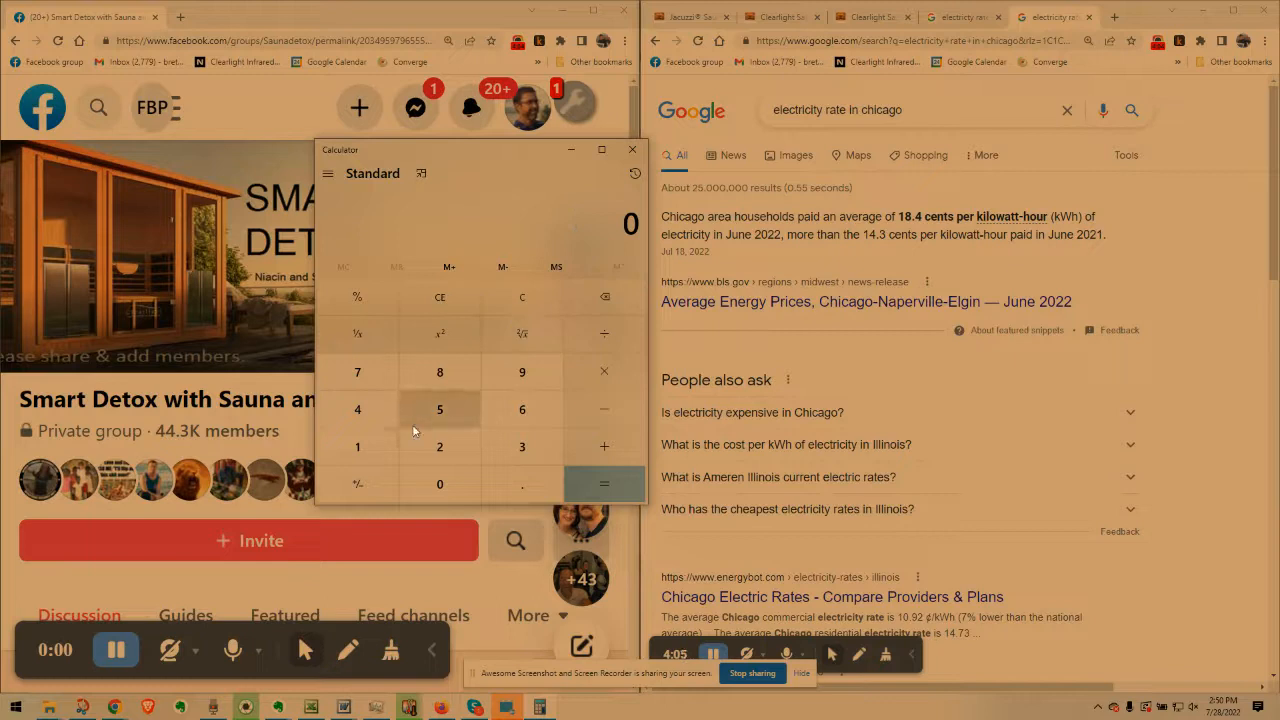
left_click(521, 484)
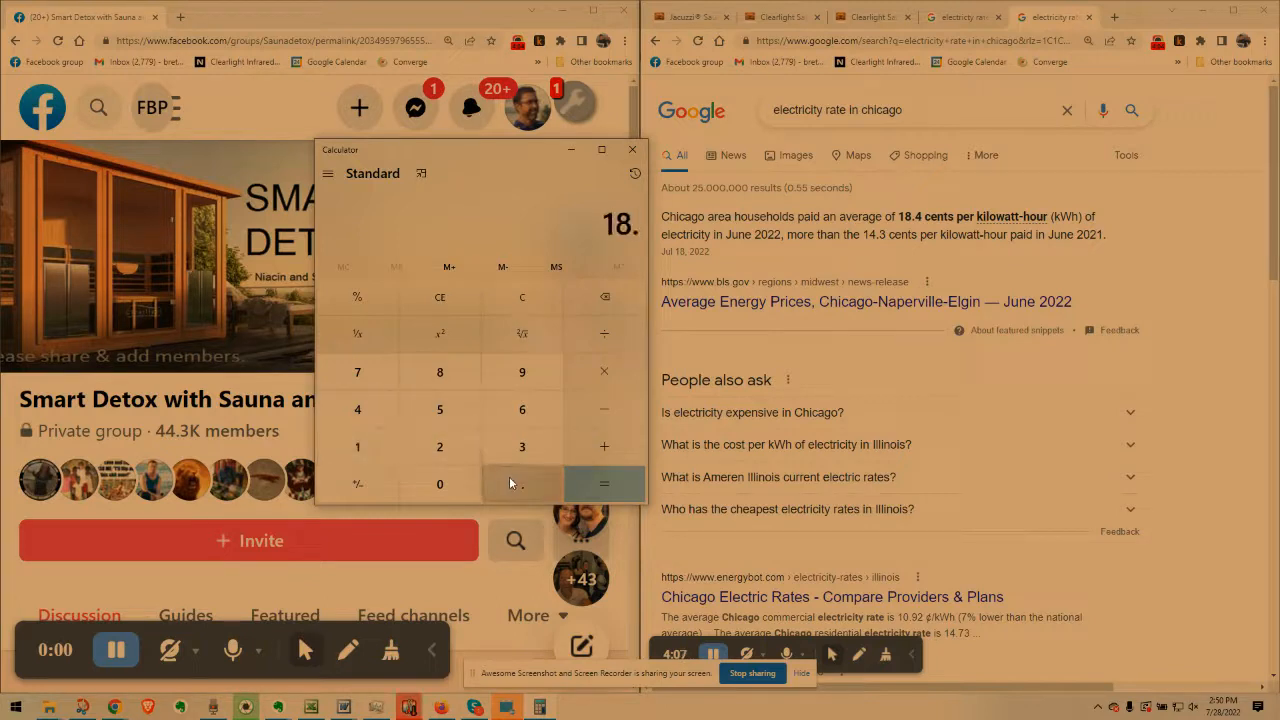
left_click(357, 409)
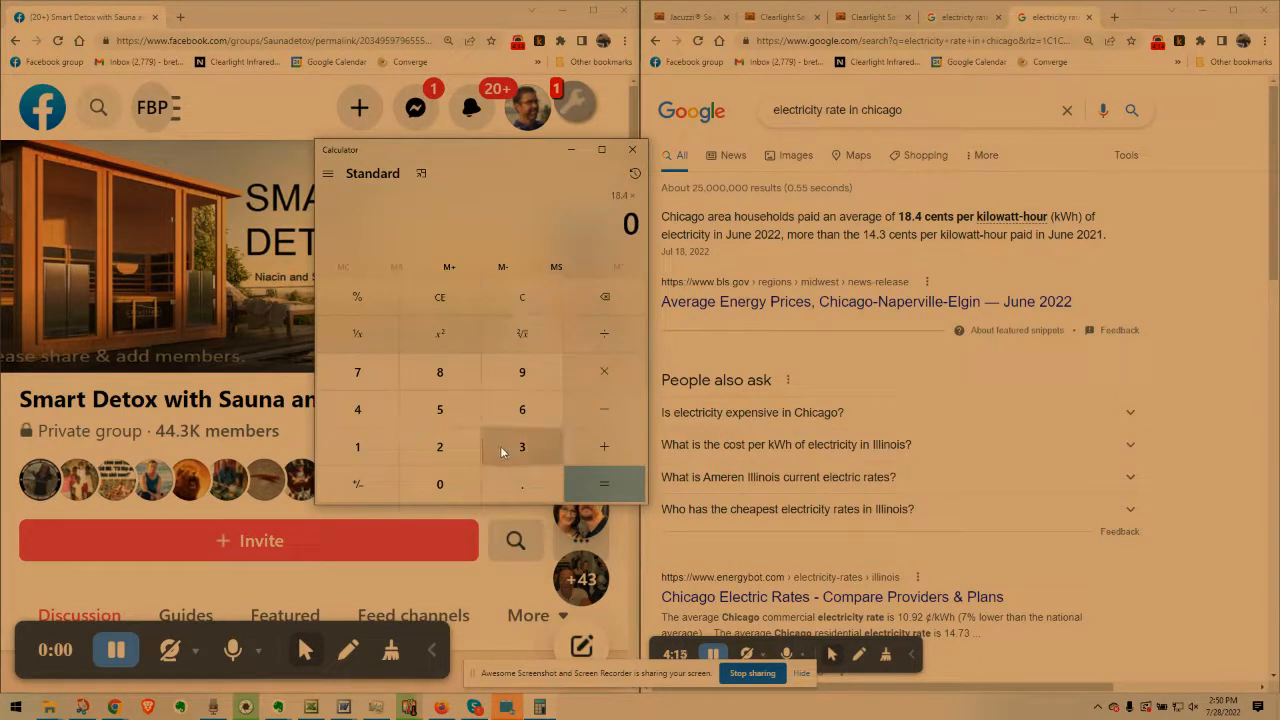
left_click(604, 484)
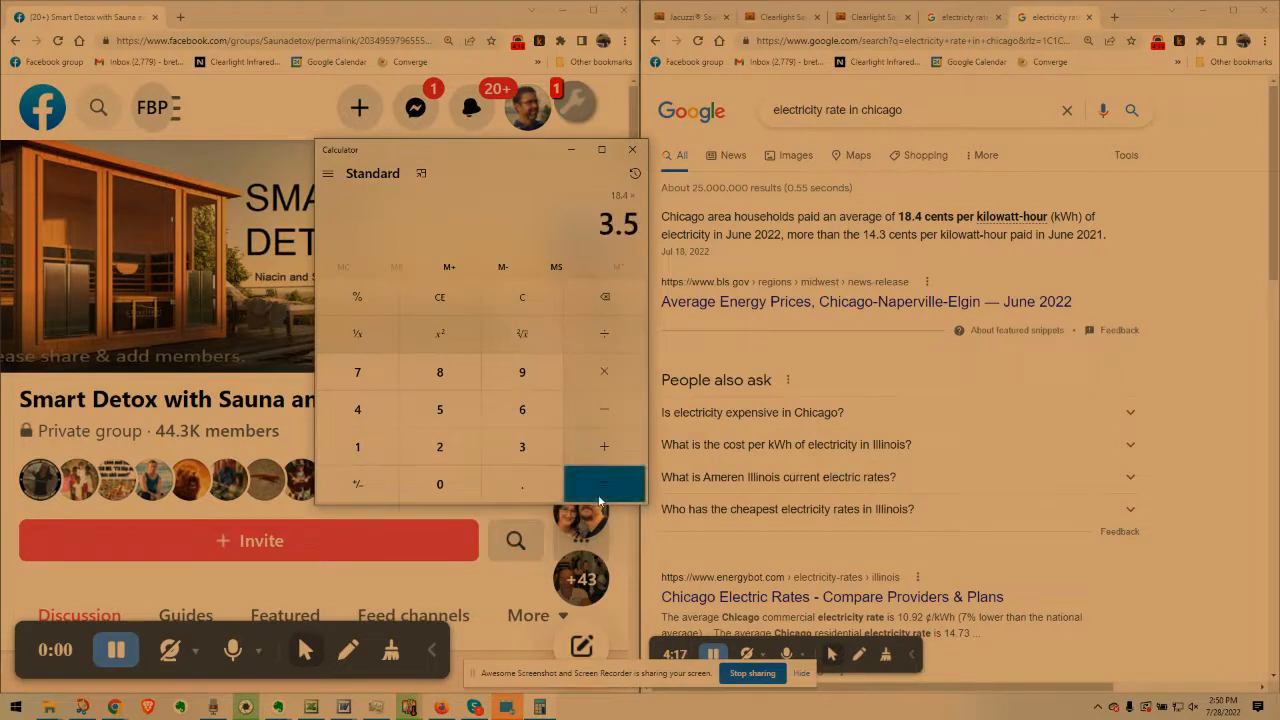
left_click(604, 483)
type("1")
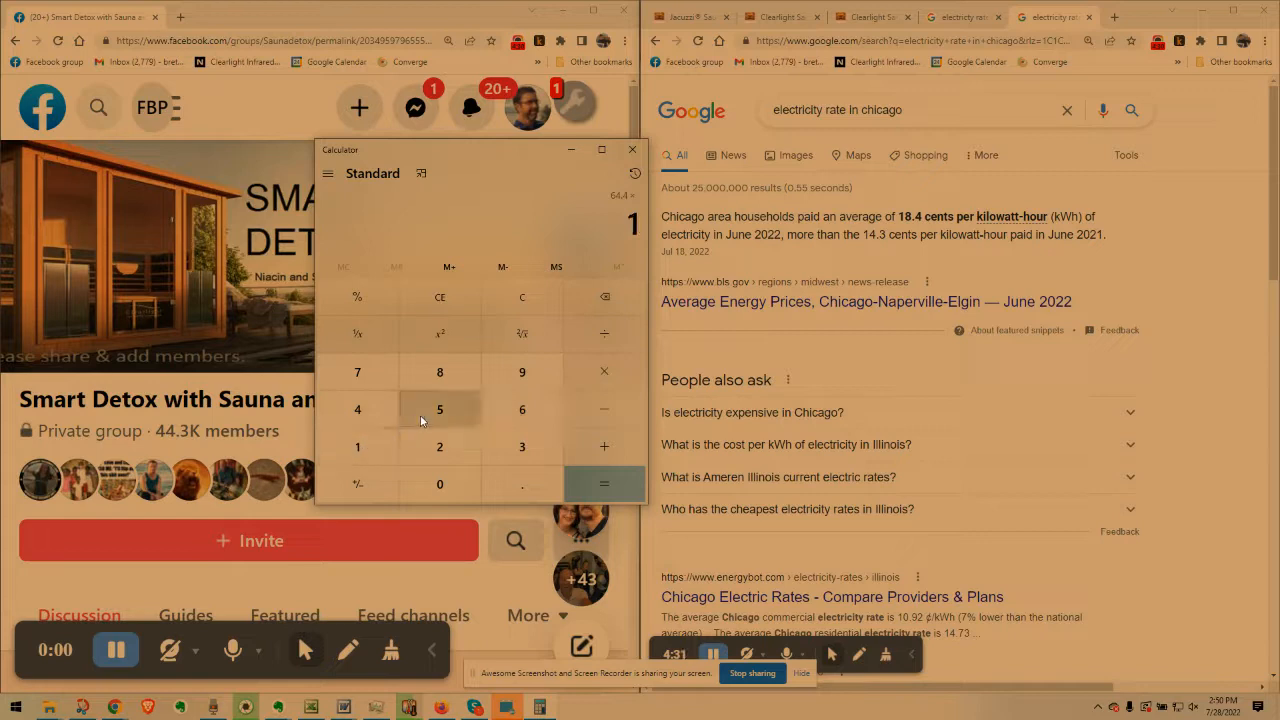
left_click(604, 483)
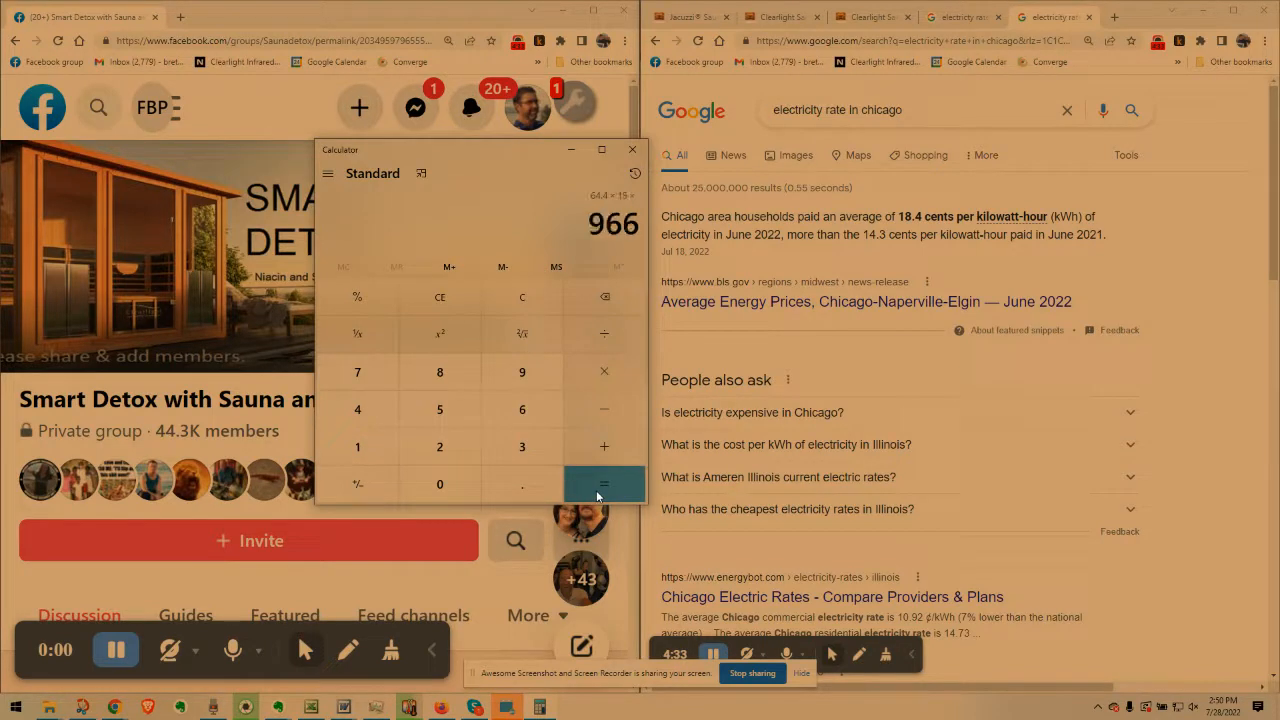
mouse_move(520, 333)
type("0.6")
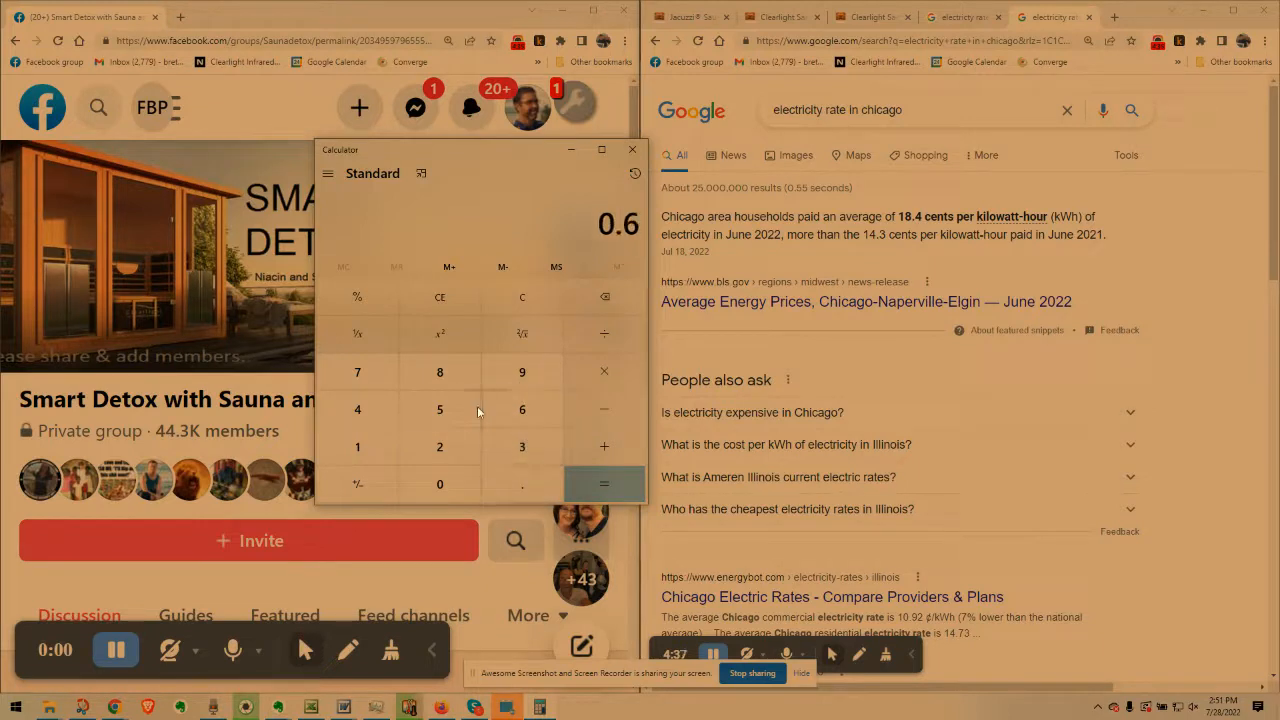
Compute 0.64 × 15 for a monthly total of 9.6
left_click(439, 409)
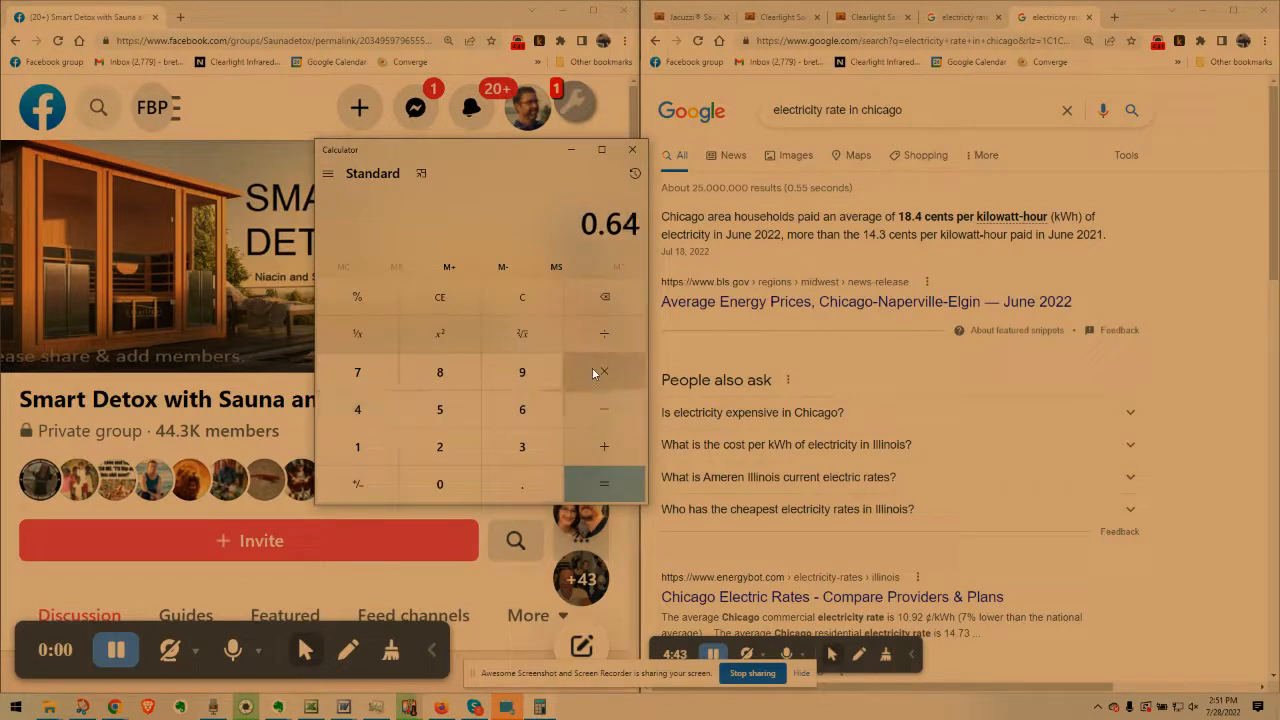
left_click(604, 371)
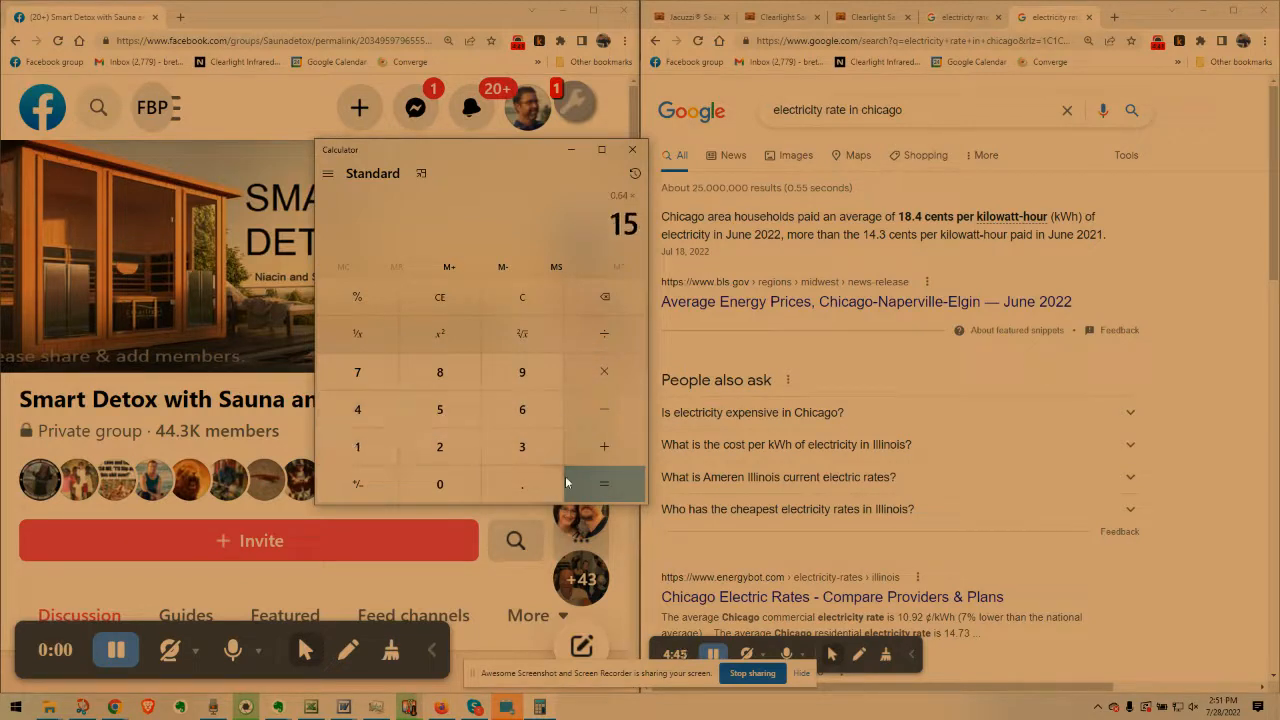
left_click(603, 484)
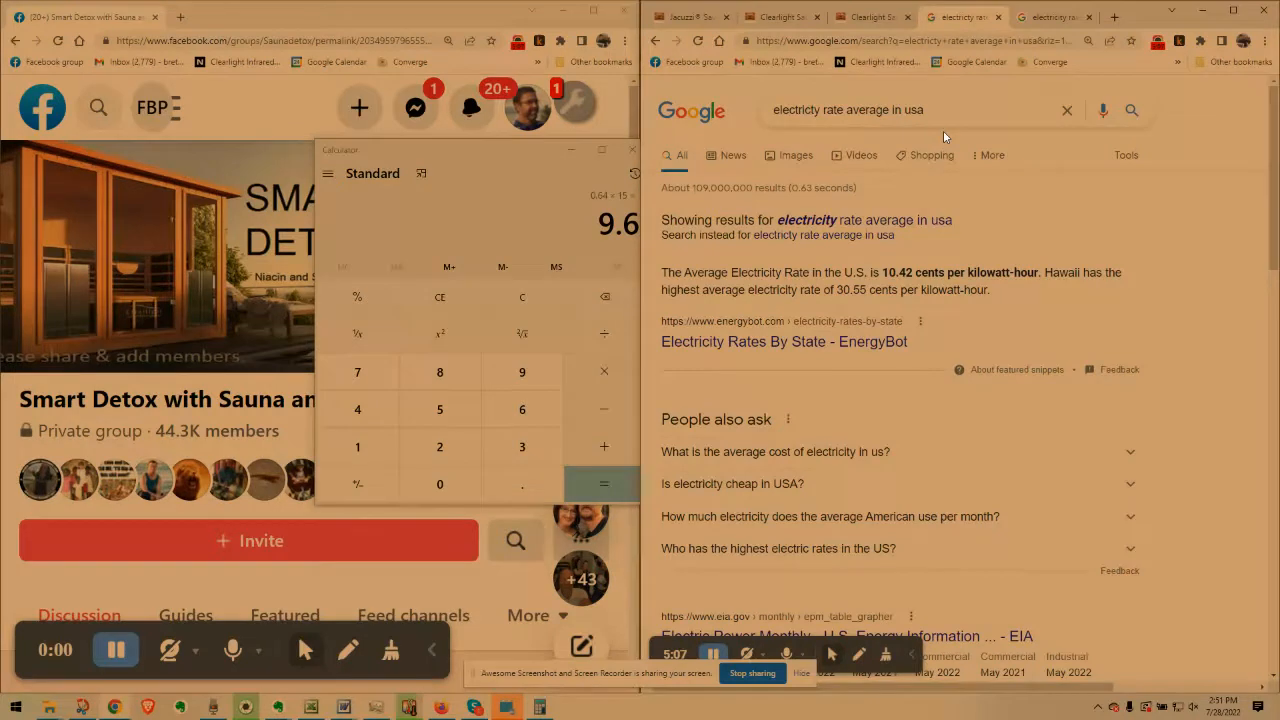
mouse_move(875, 25)
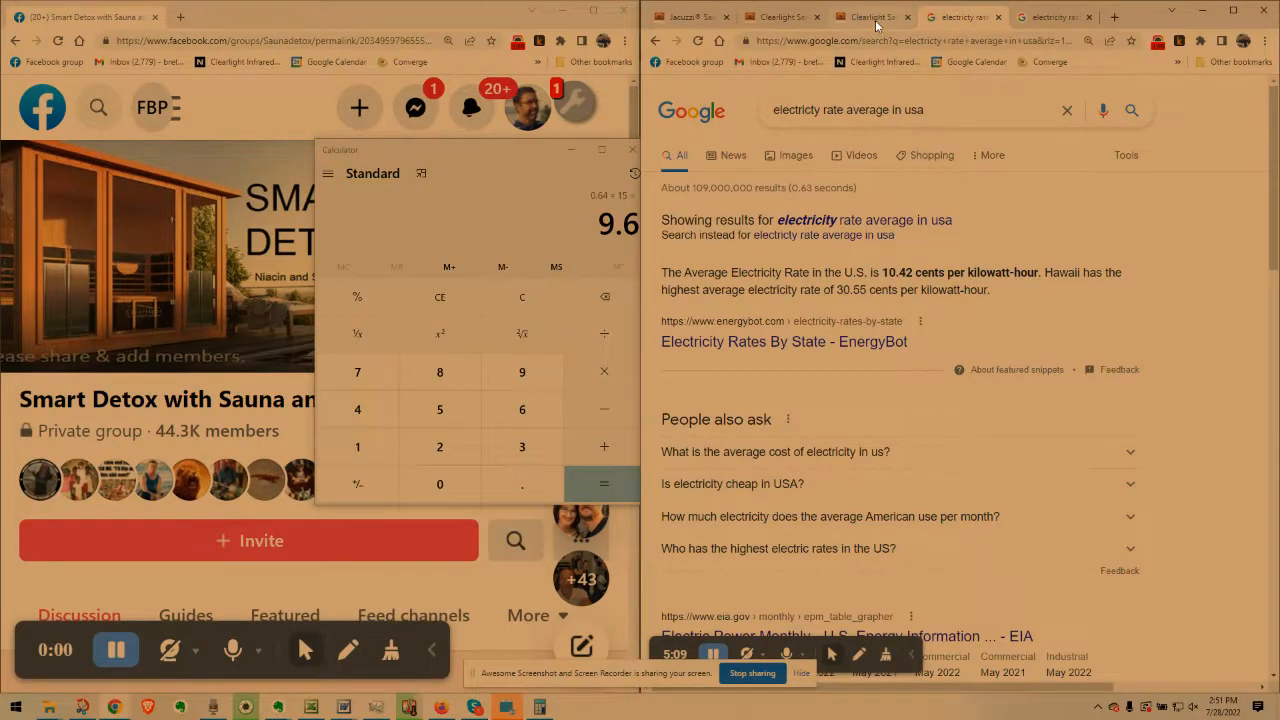
Show the Clearlight Sanctuary 3 page and scroll to its 2,800-watt, 240-volt electrical specs
left_click(868, 17)
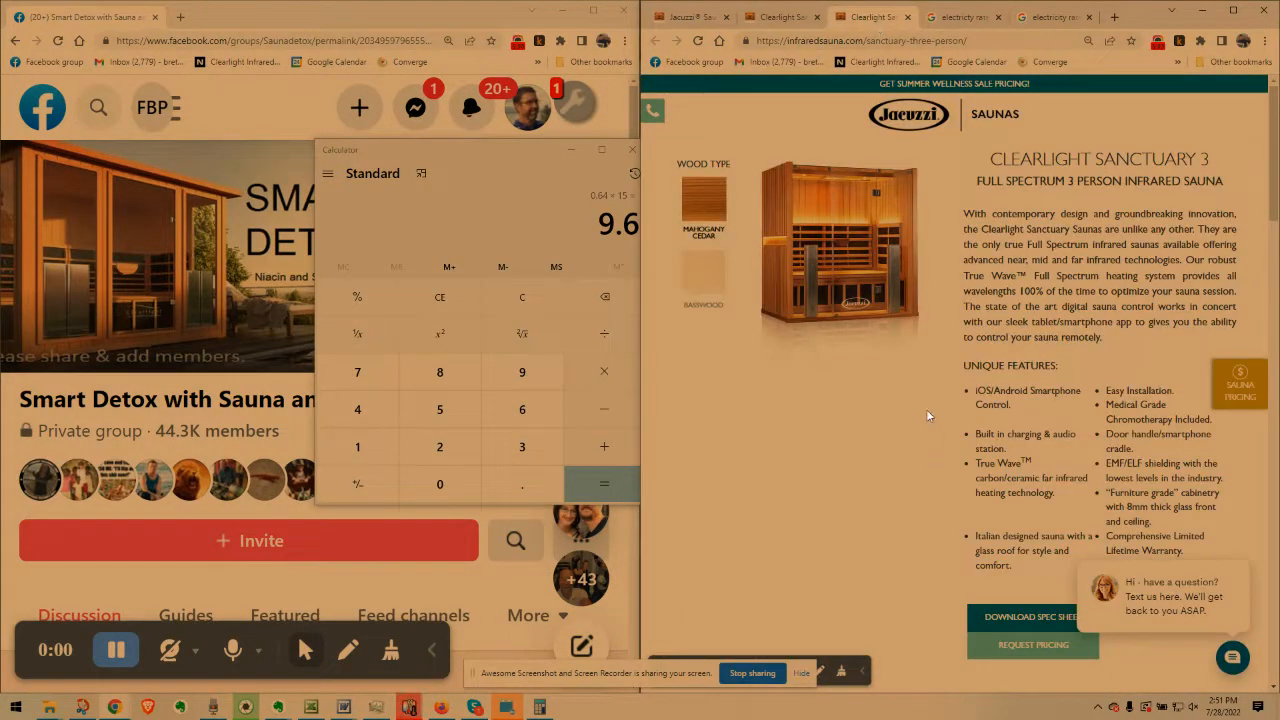
scroll("down", 3)
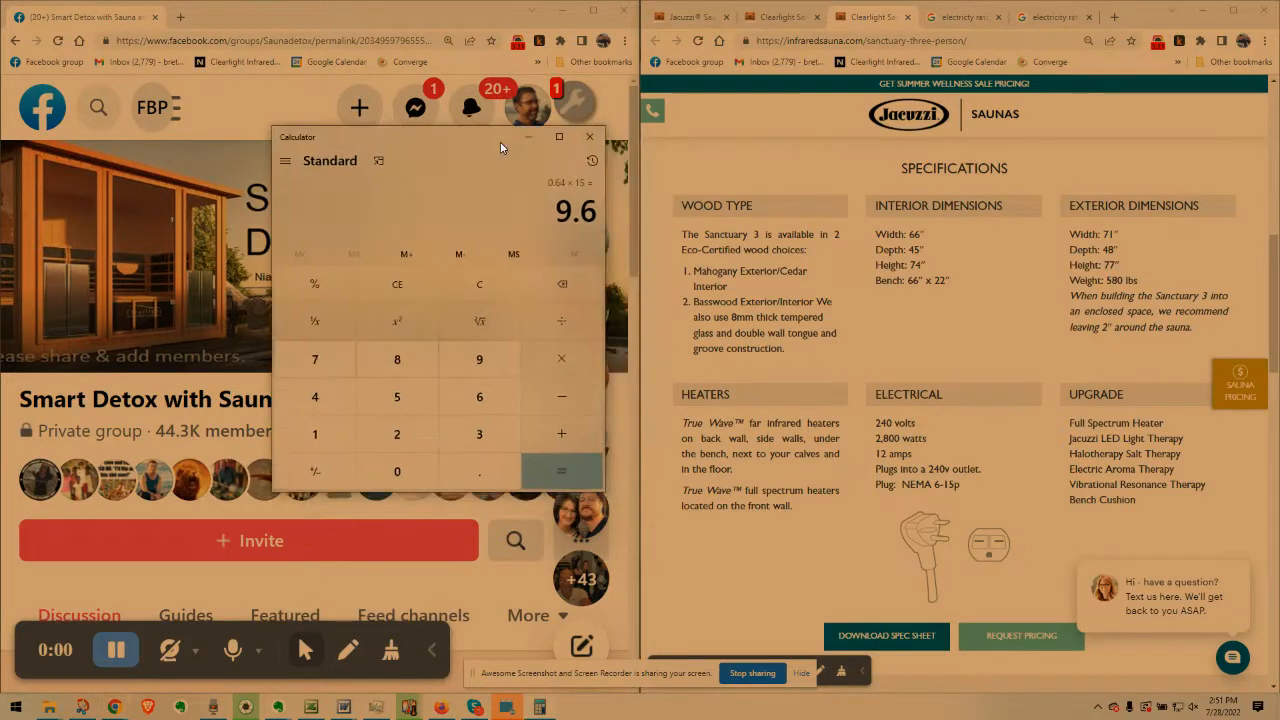
scroll("down", 3)
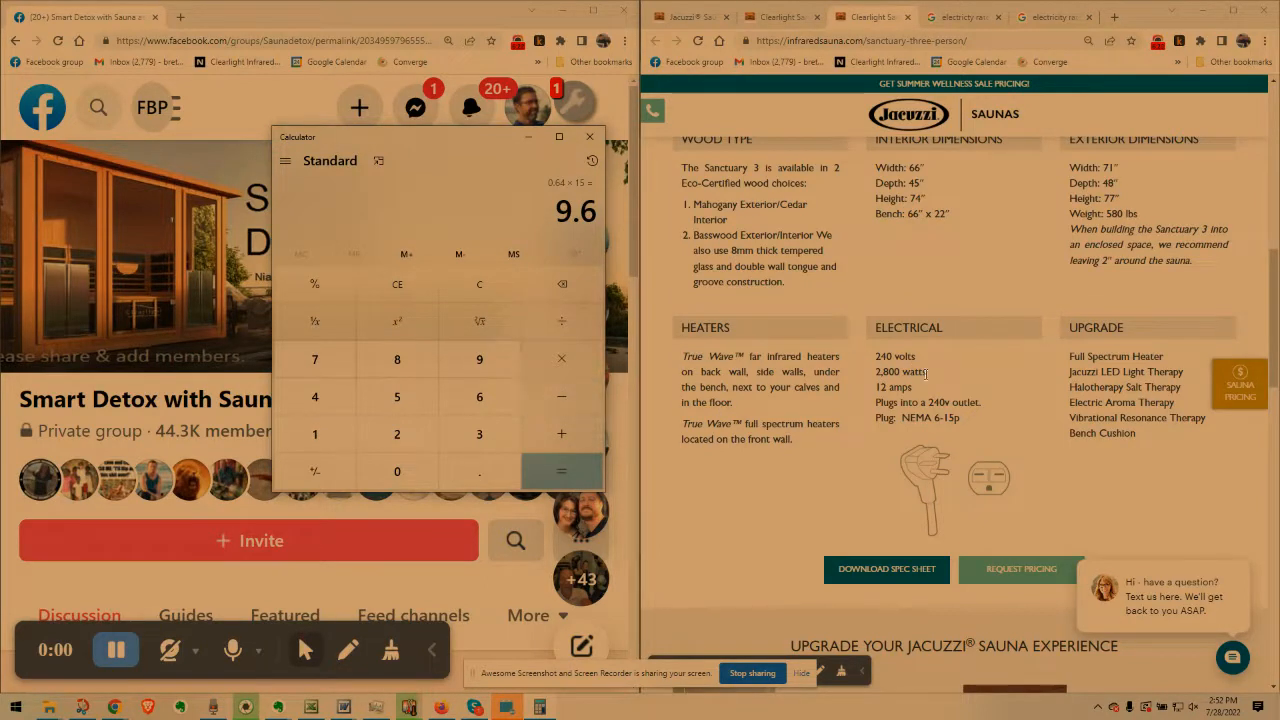
mouse_move(385, 150)
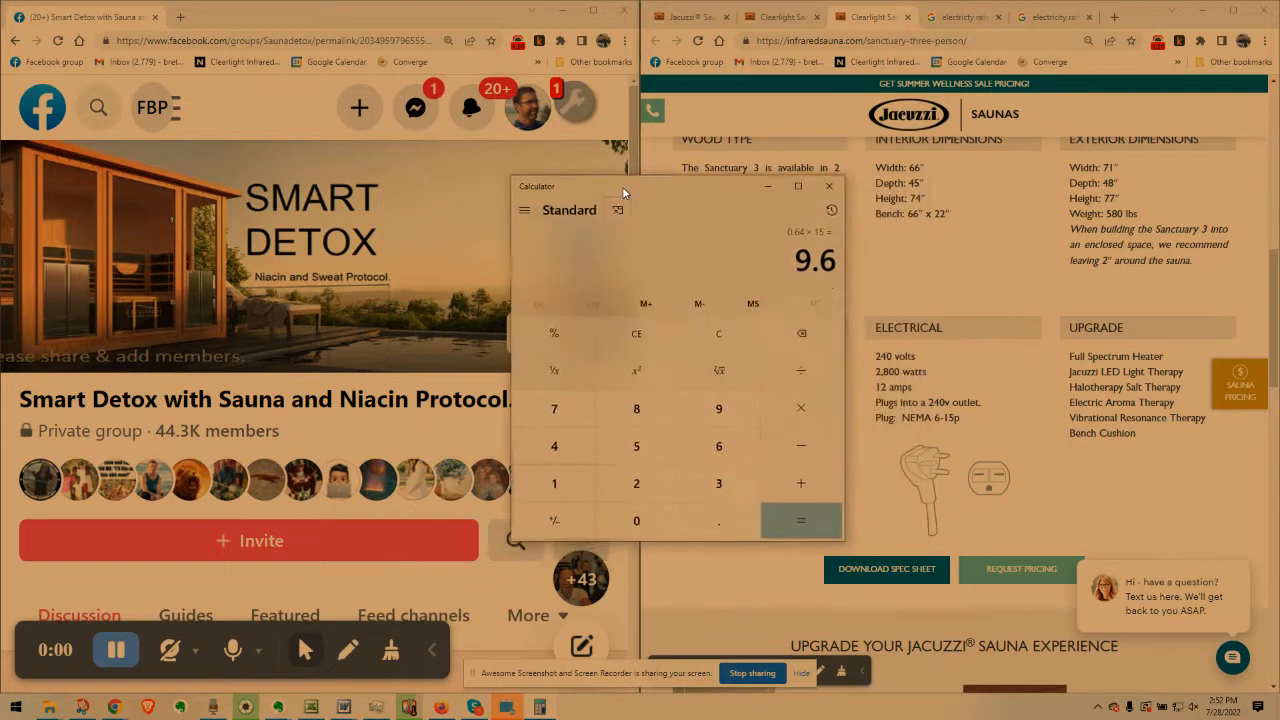
Move the Calculator window beside the Sanctuary 3 electrical specifications
left_click_drag(620, 186, 650, 145)
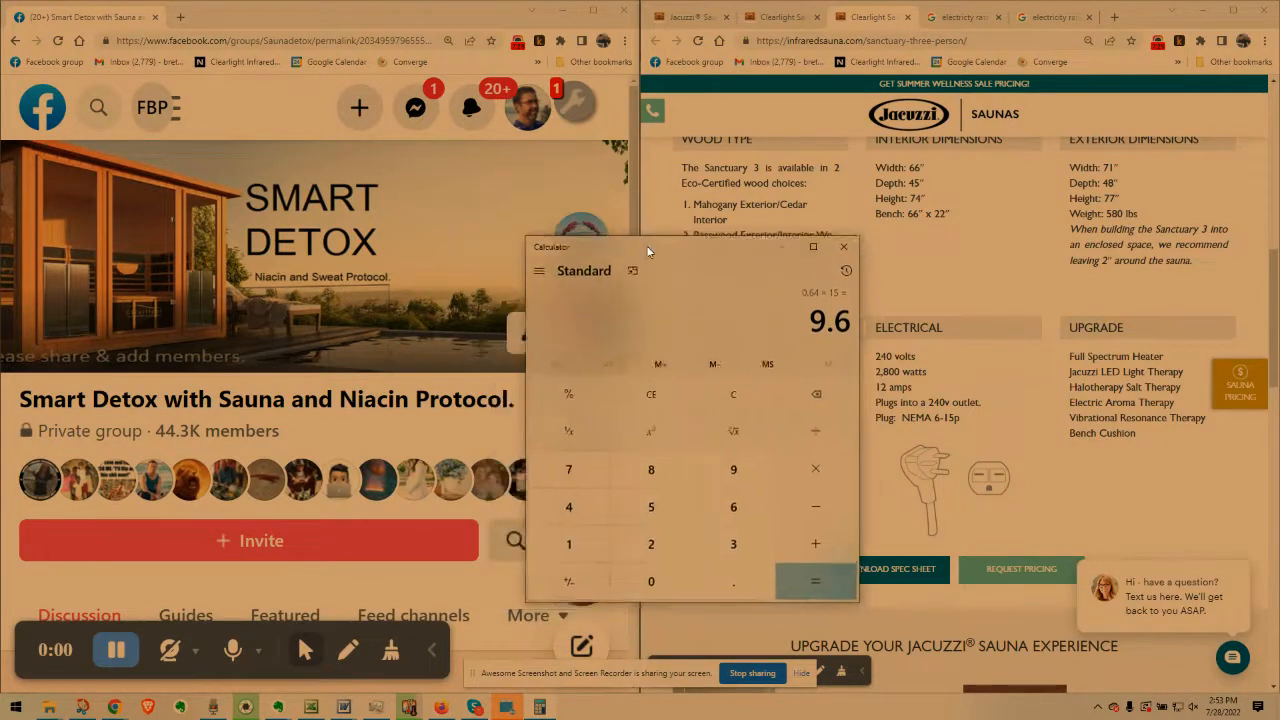
left_click_drag(690, 247, 635, 205)
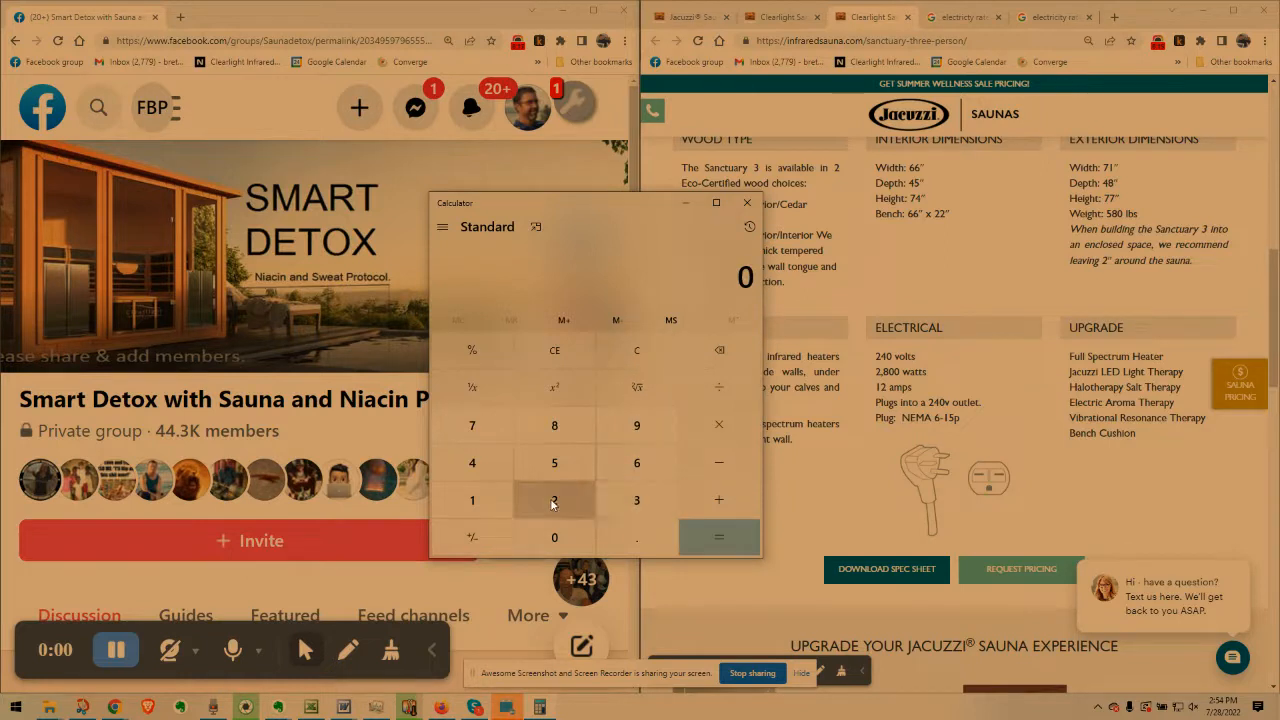
Enter 240 volts in Calculator and compute 2,880 × 1.5, giving 4,320
left_click(554, 500)
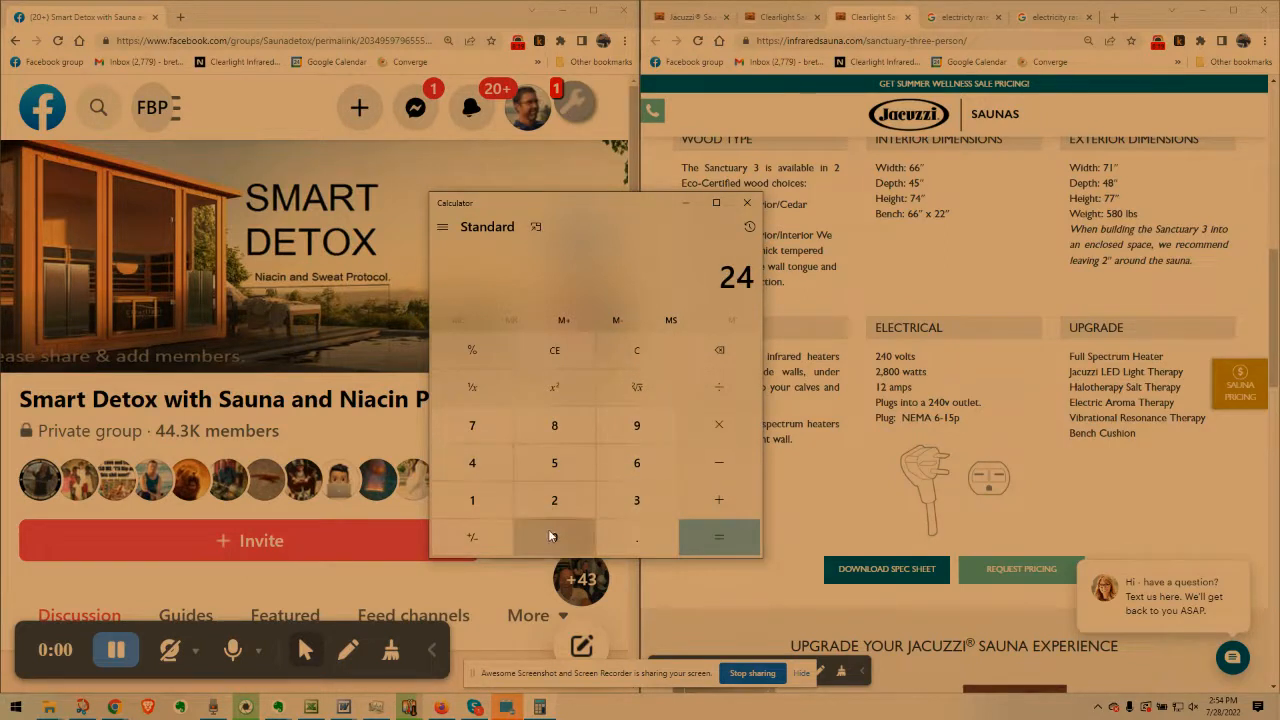
left_click(554, 537)
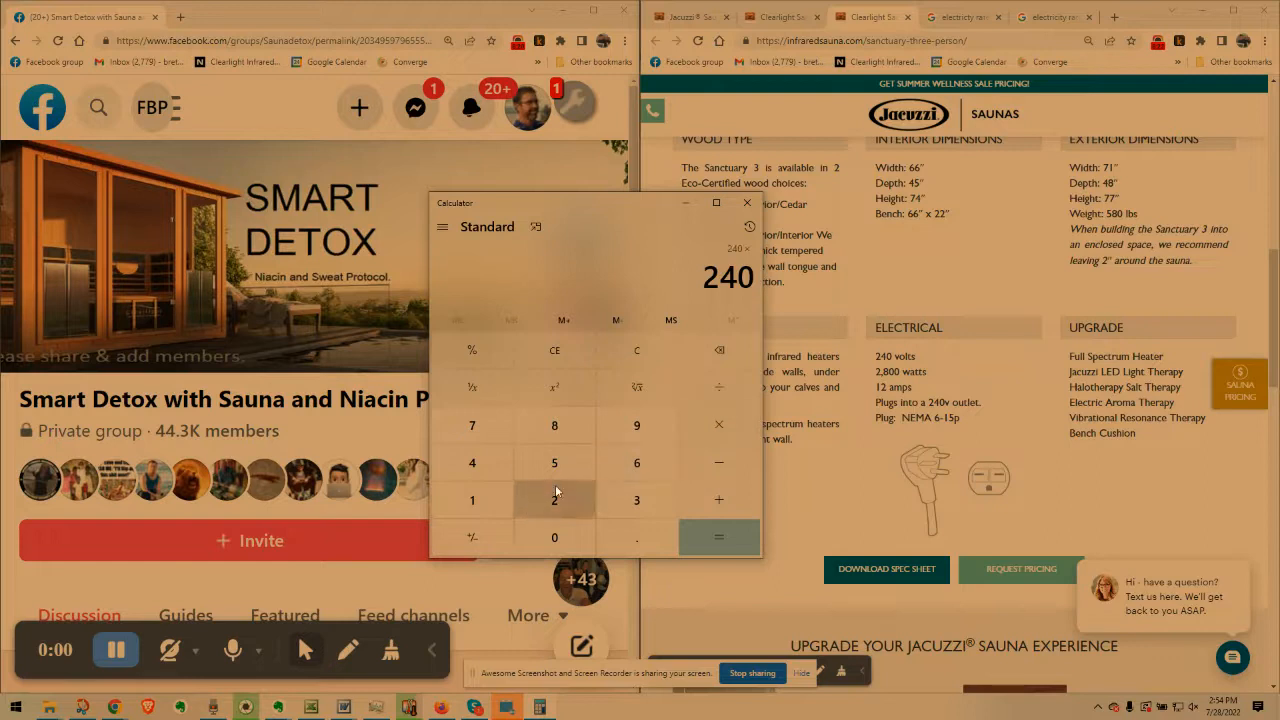
left_click(718, 537)
type("1.5")
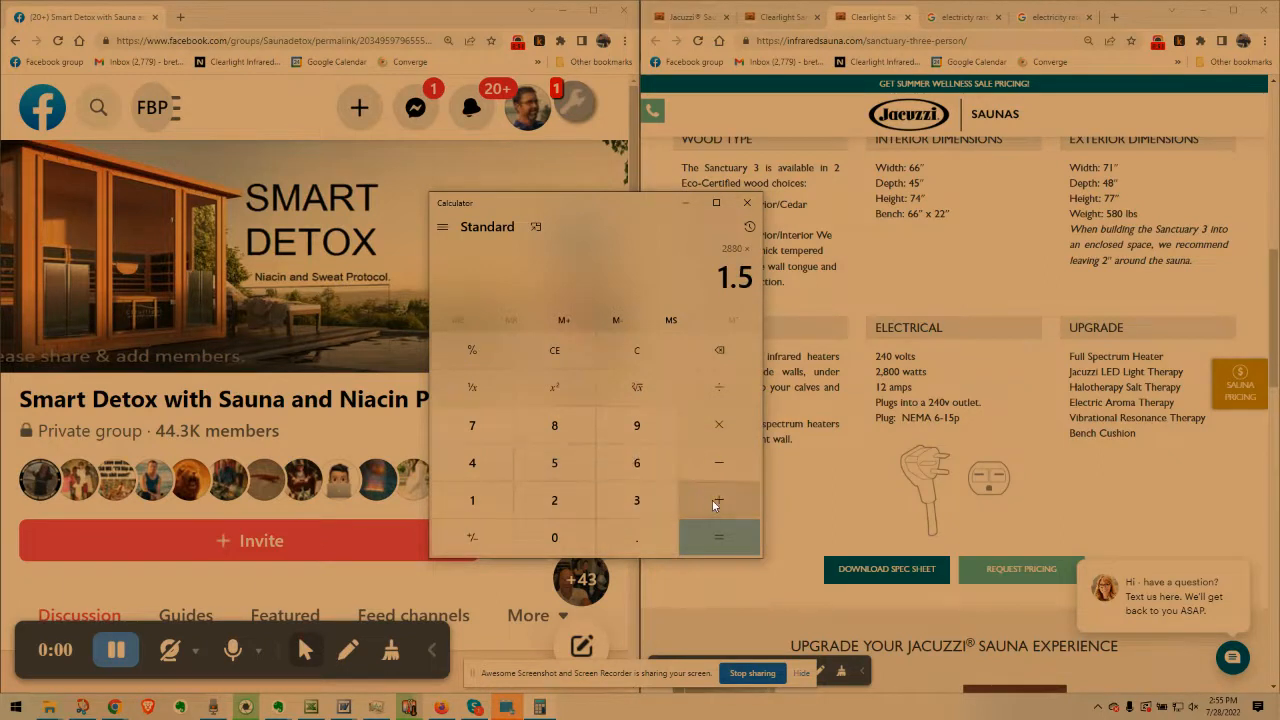
left_click(718, 537)
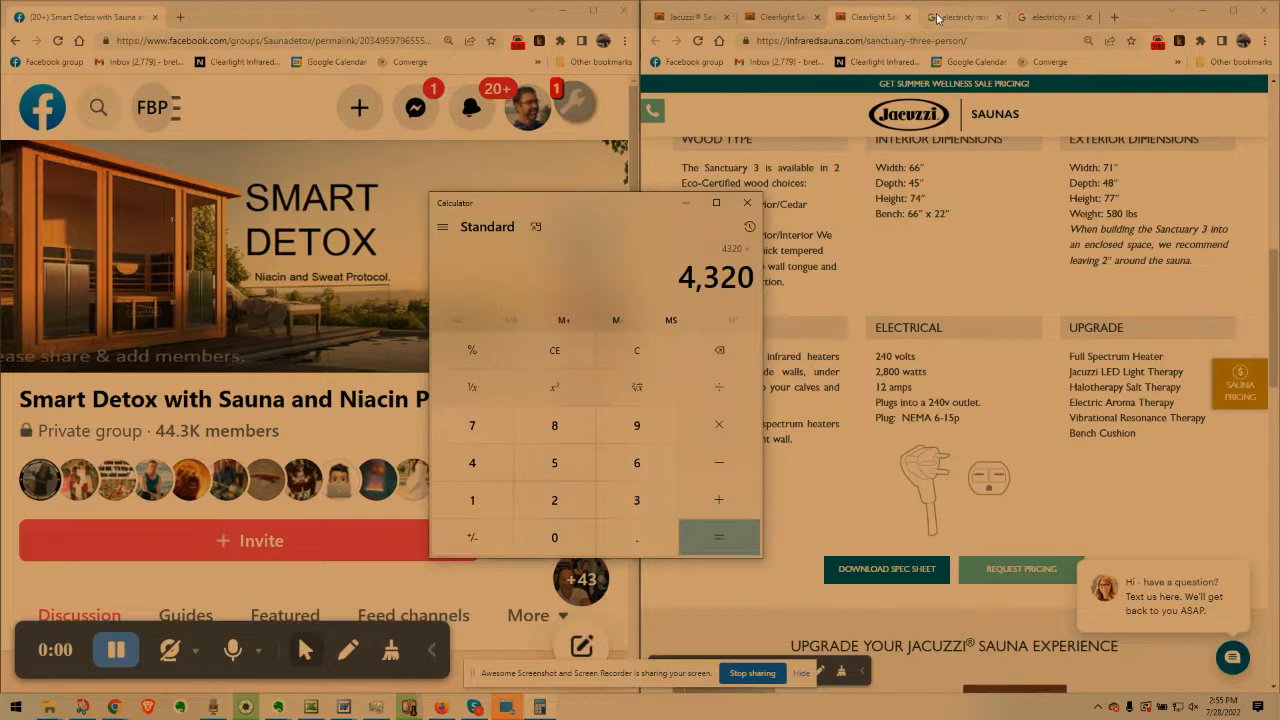
Show the US average rate results, enter 11, and move Calculator off them
left_click(963, 17)
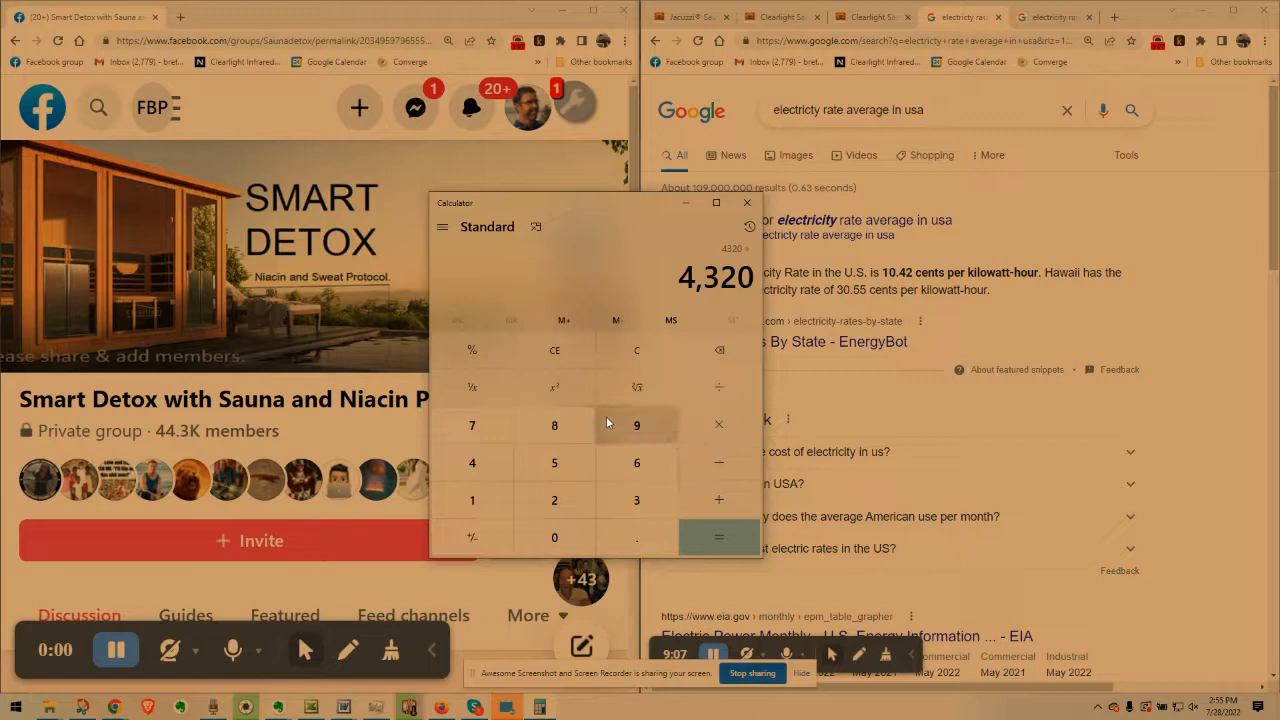
left_click(472, 500)
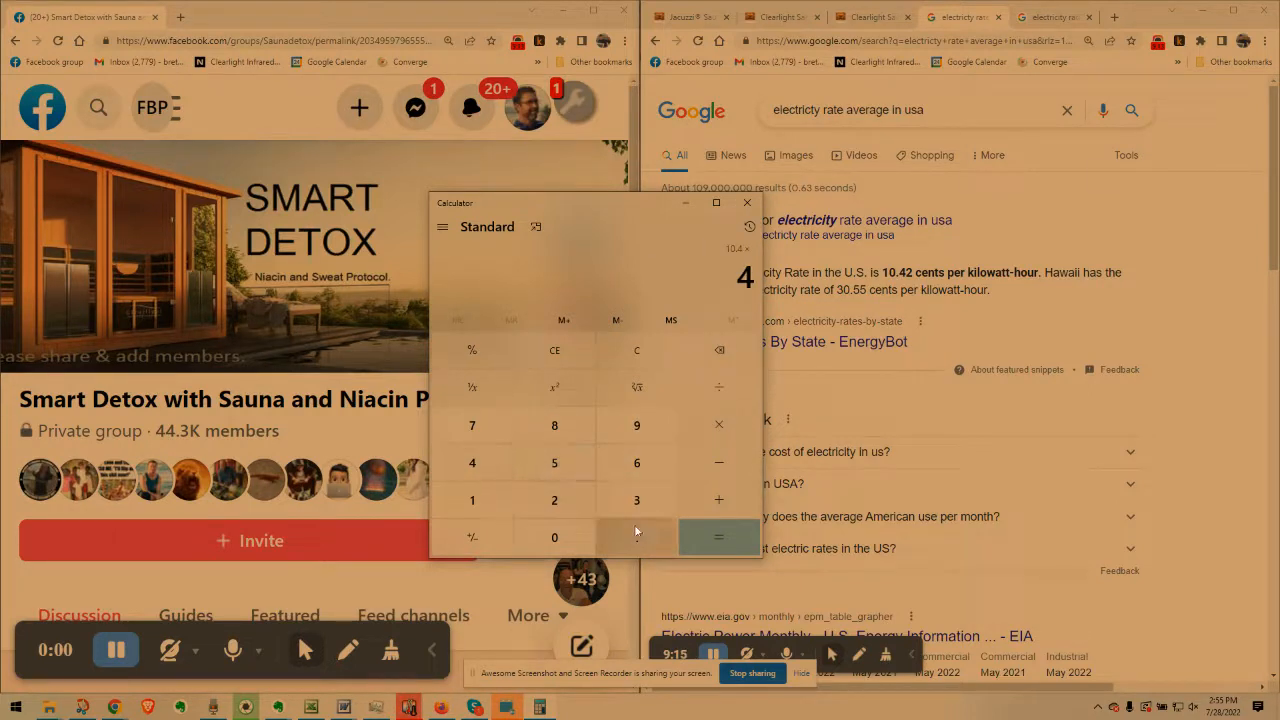
left_click(718, 537)
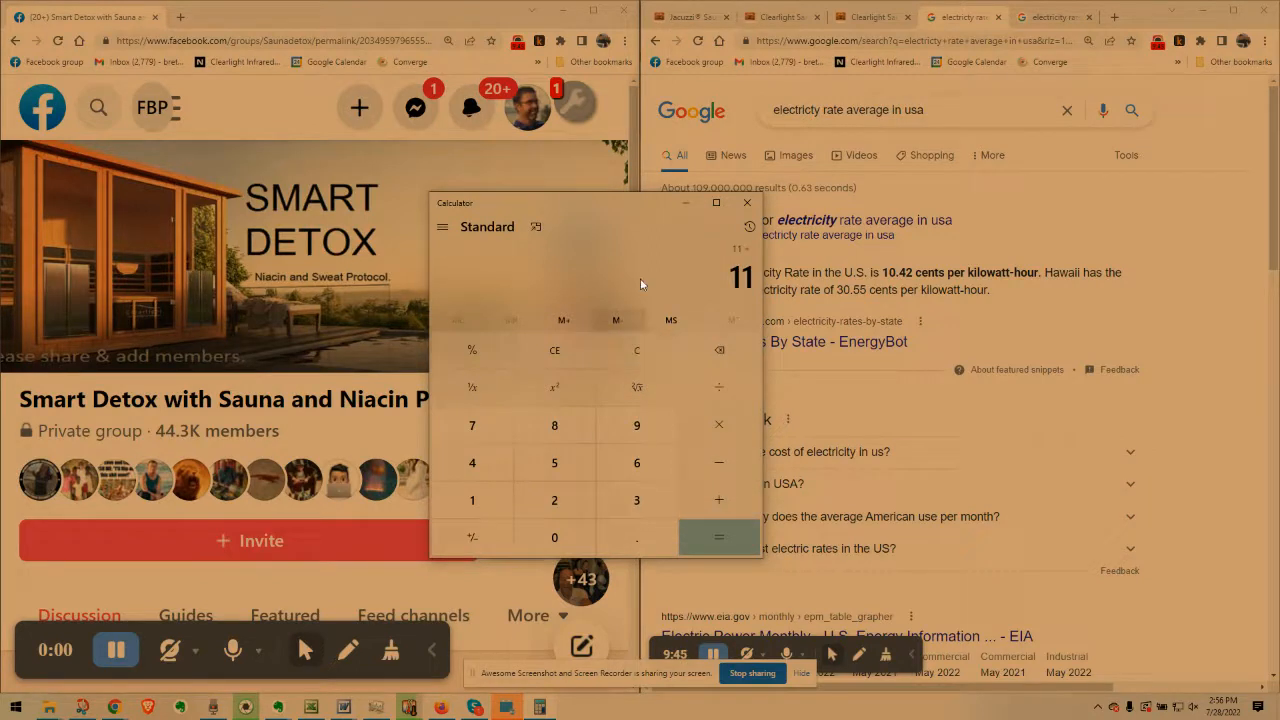
left_click_drag(590, 203, 495, 150)
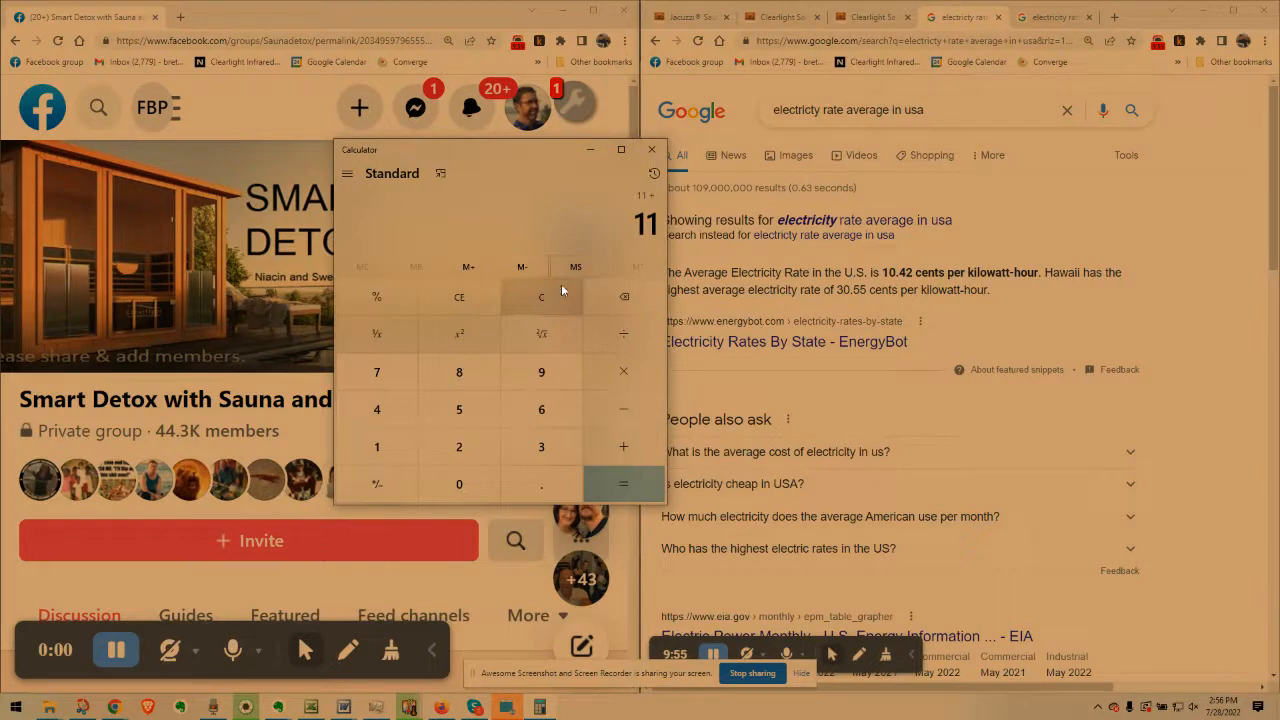
Reset Calculator to 0 and hide its window, exposing the 10.42-cent rate
left_click(541, 297)
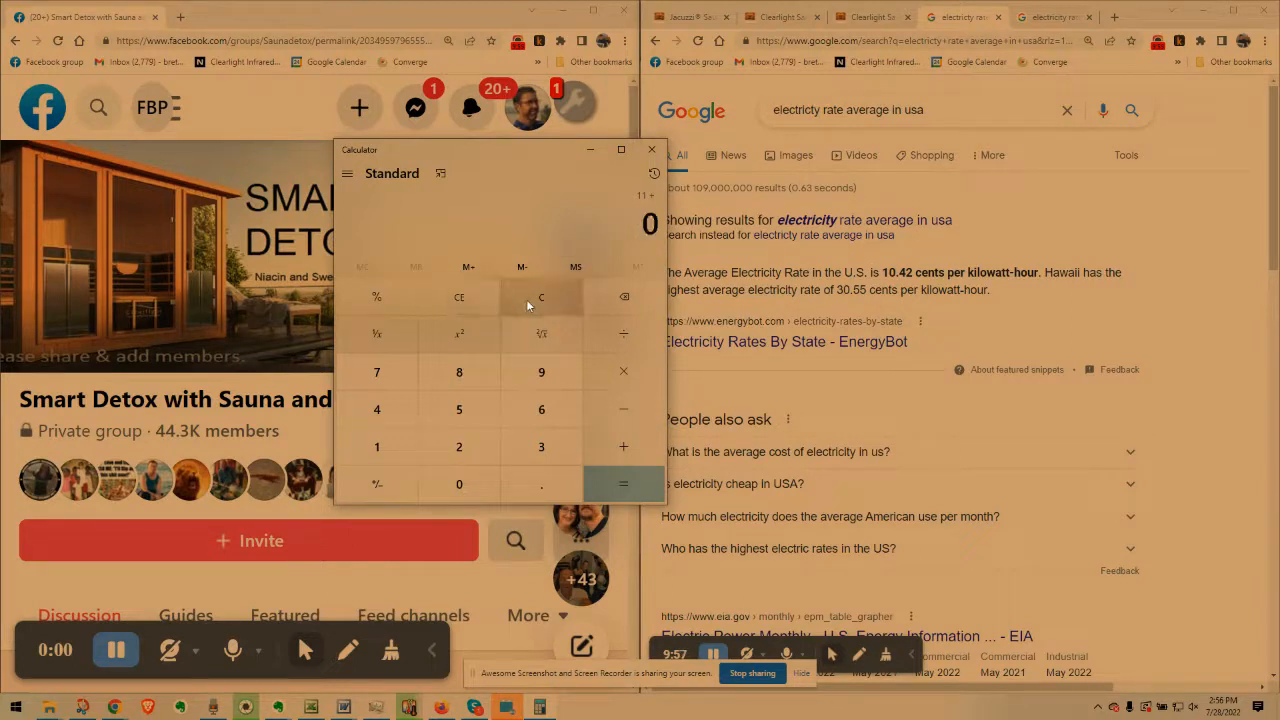
left_click(652, 149)
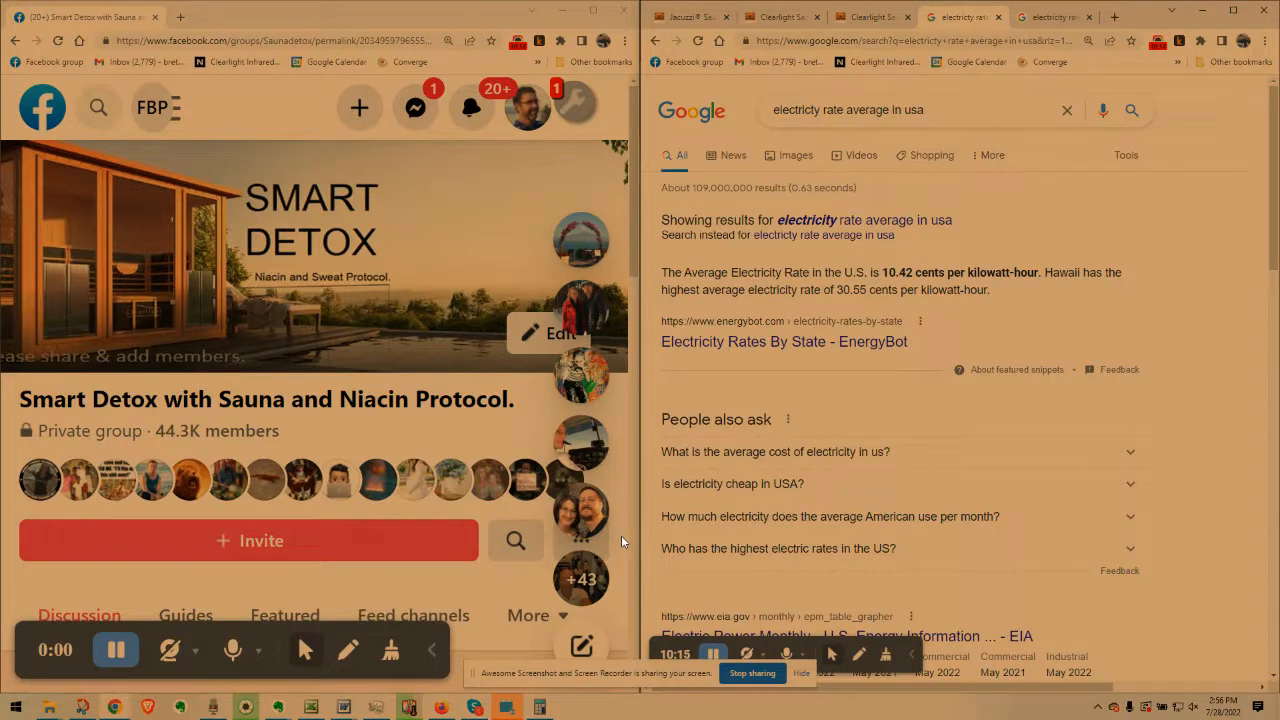
mouse_move(699, 452)
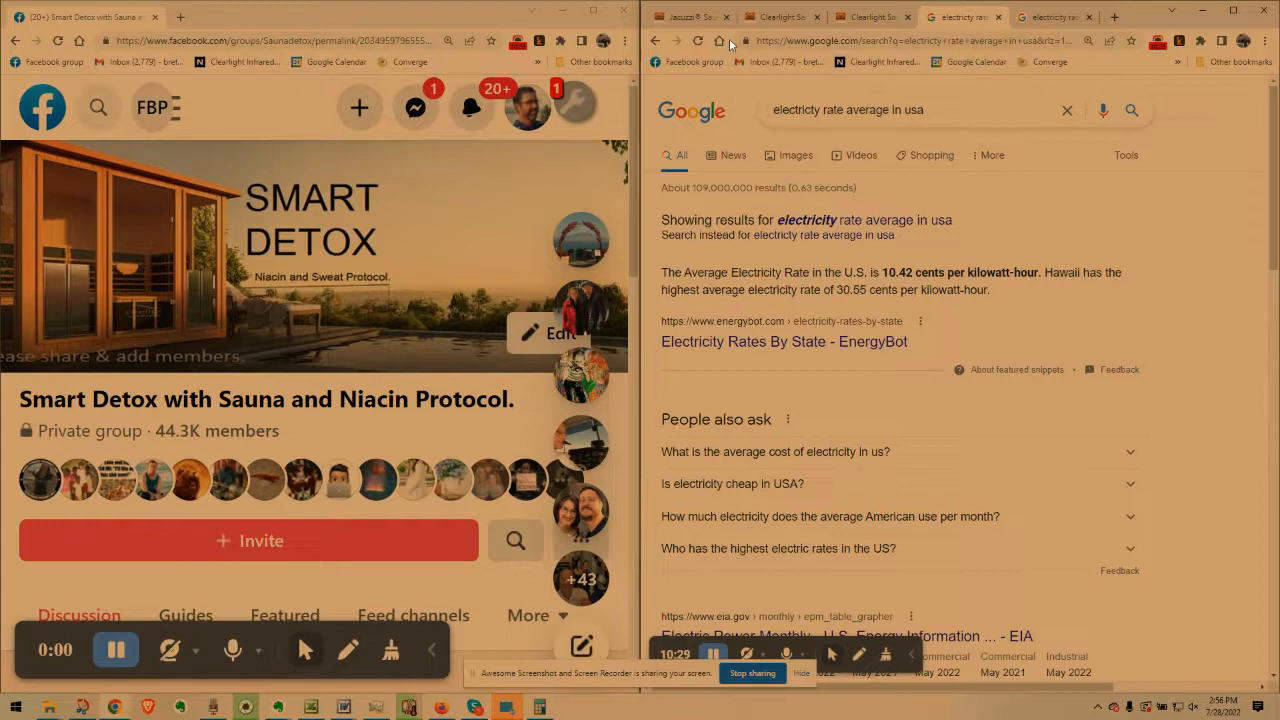
mouse_move(739, 521)
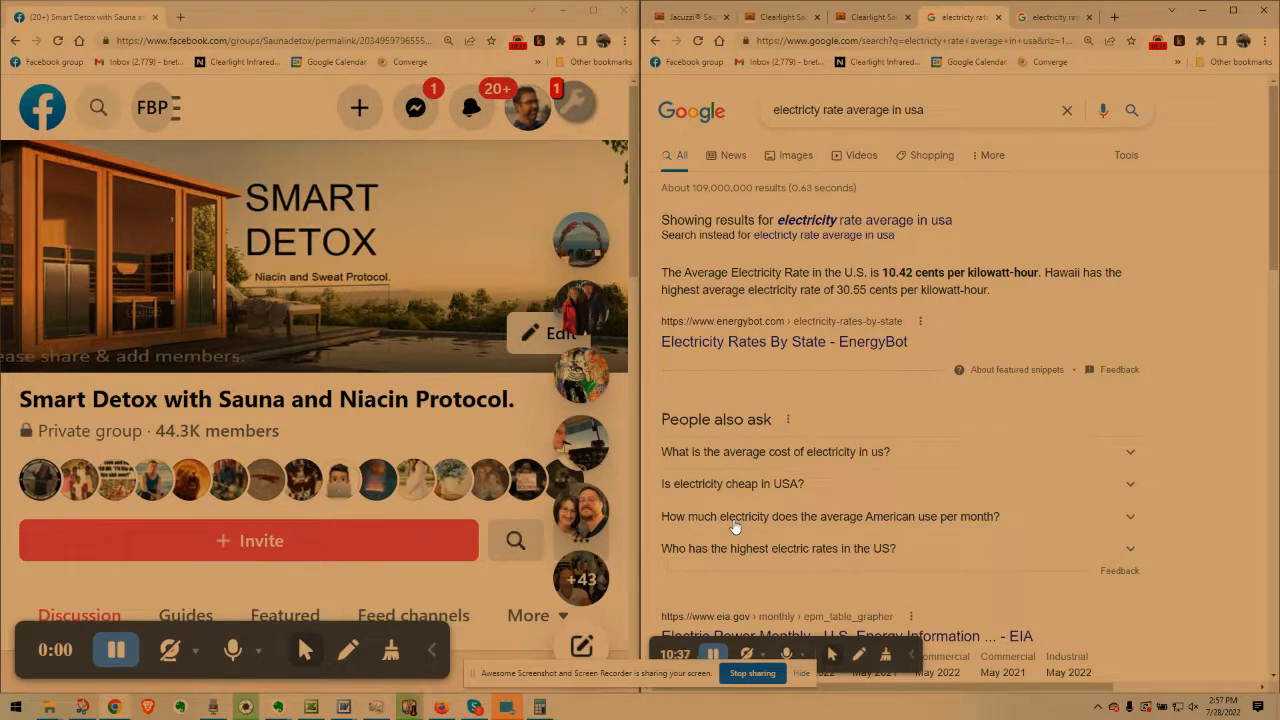
mouse_move(237, 455)
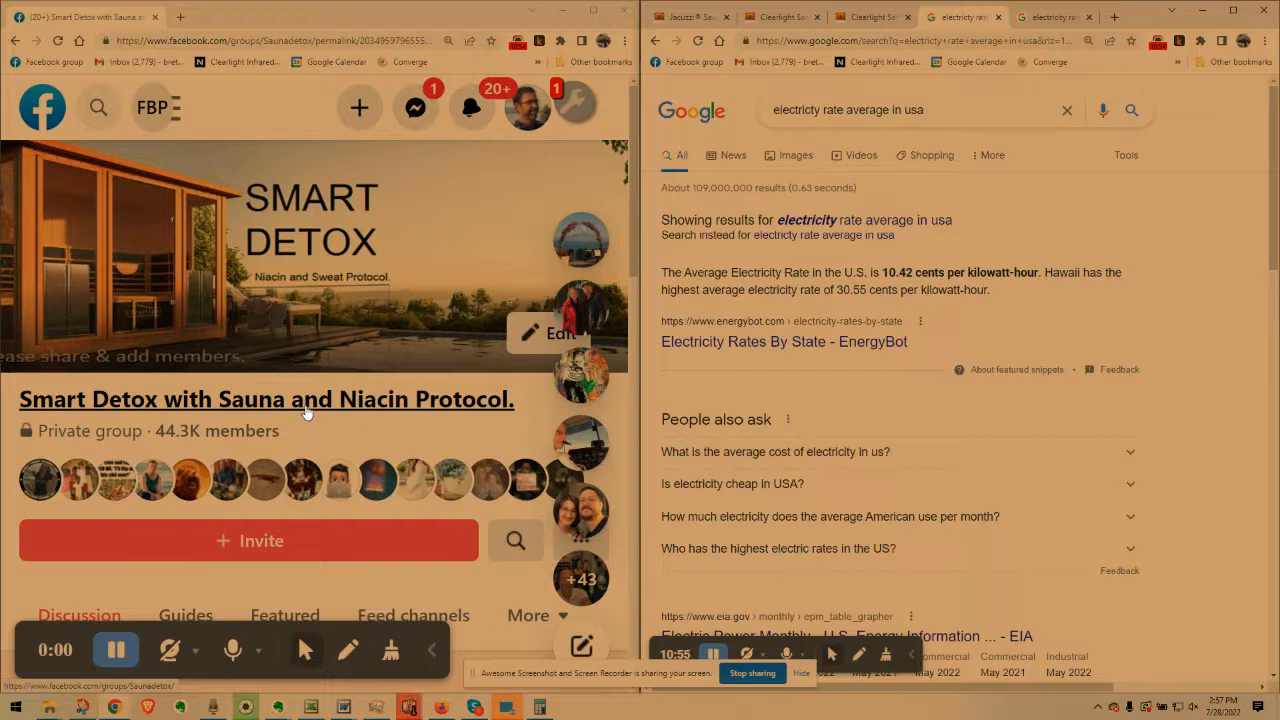
mouse_move(463, 446)
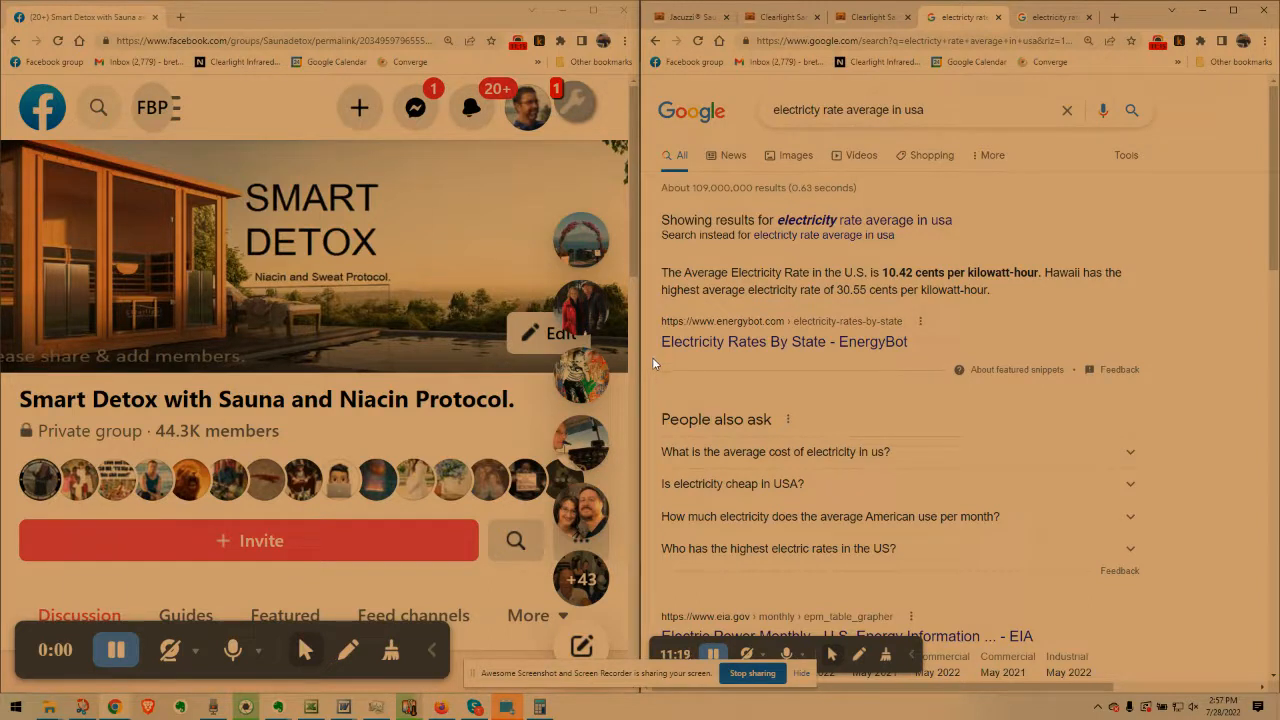
mouse_move(503, 514)
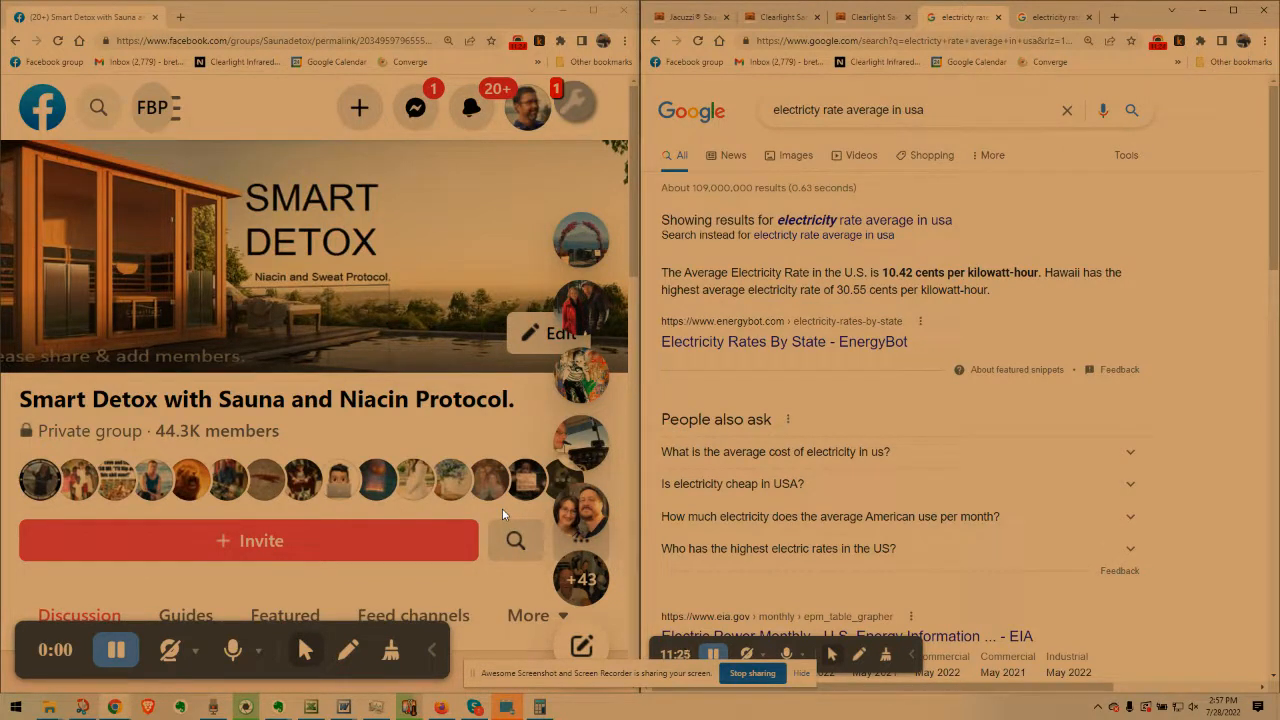
mouse_move(300, 420)
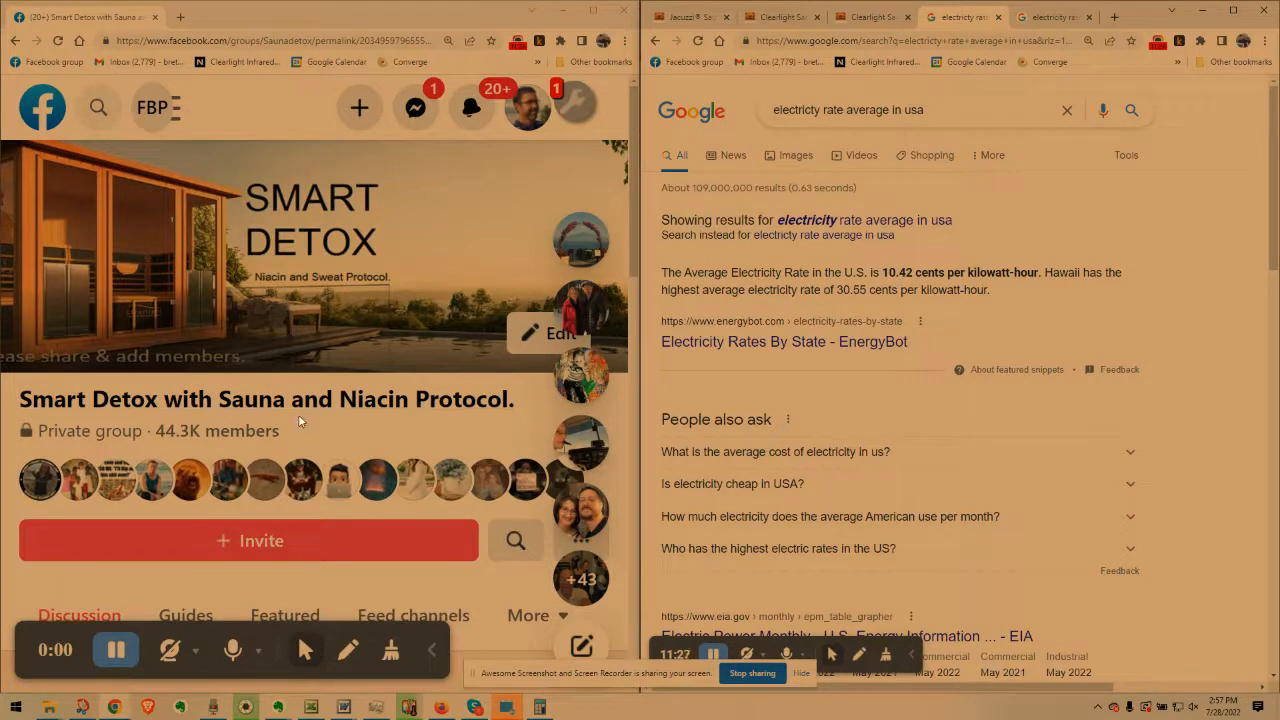
mouse_move(478, 425)
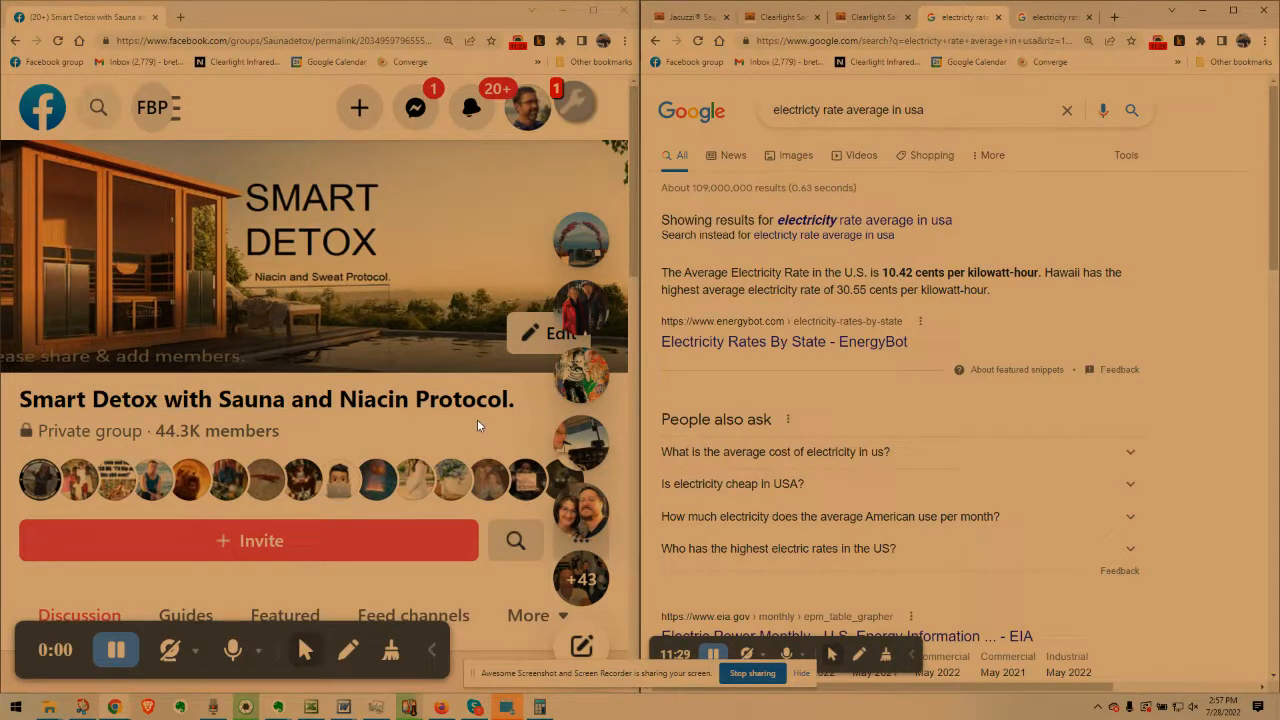
mouse_move(625, 285)
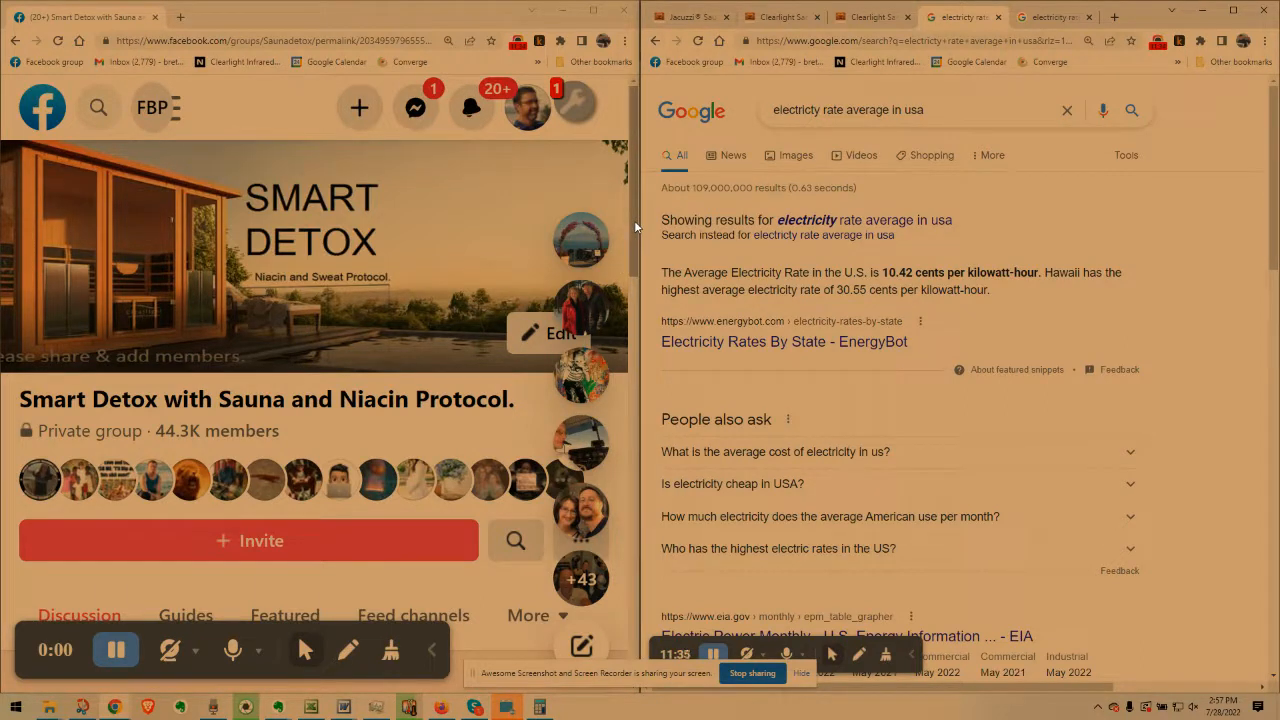
mouse_move(130, 478)
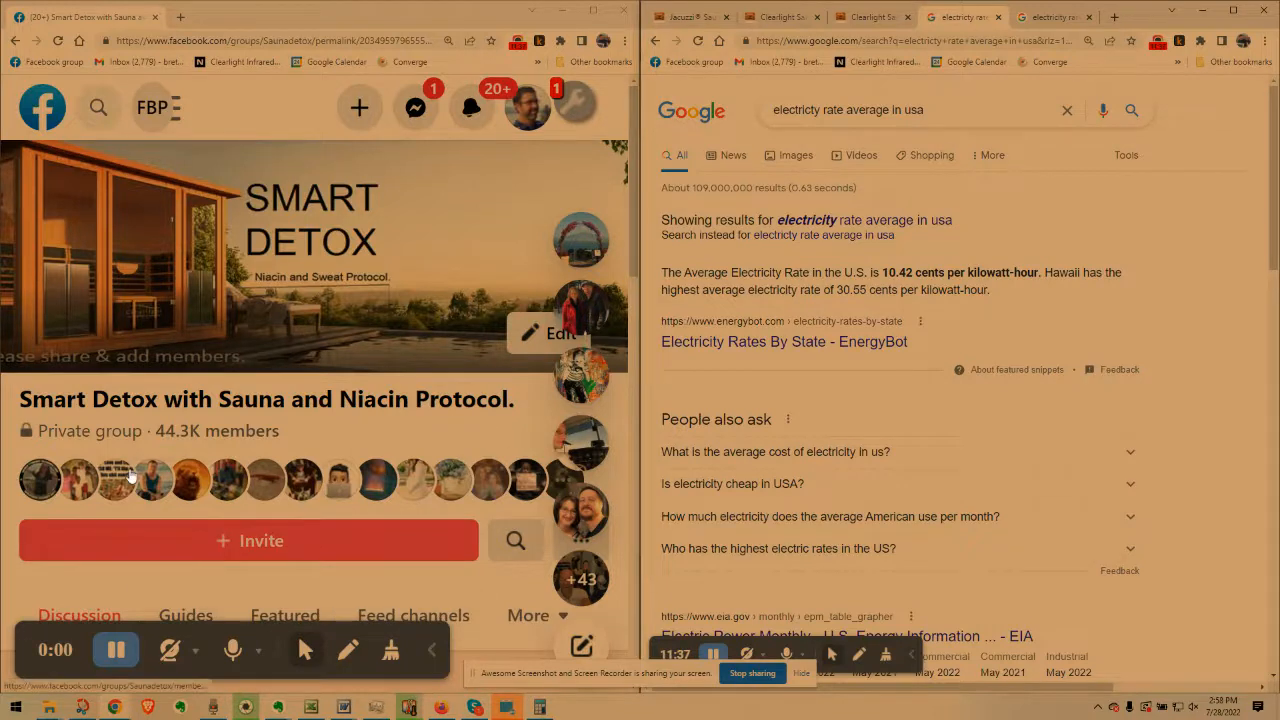
mouse_move(722, 388)
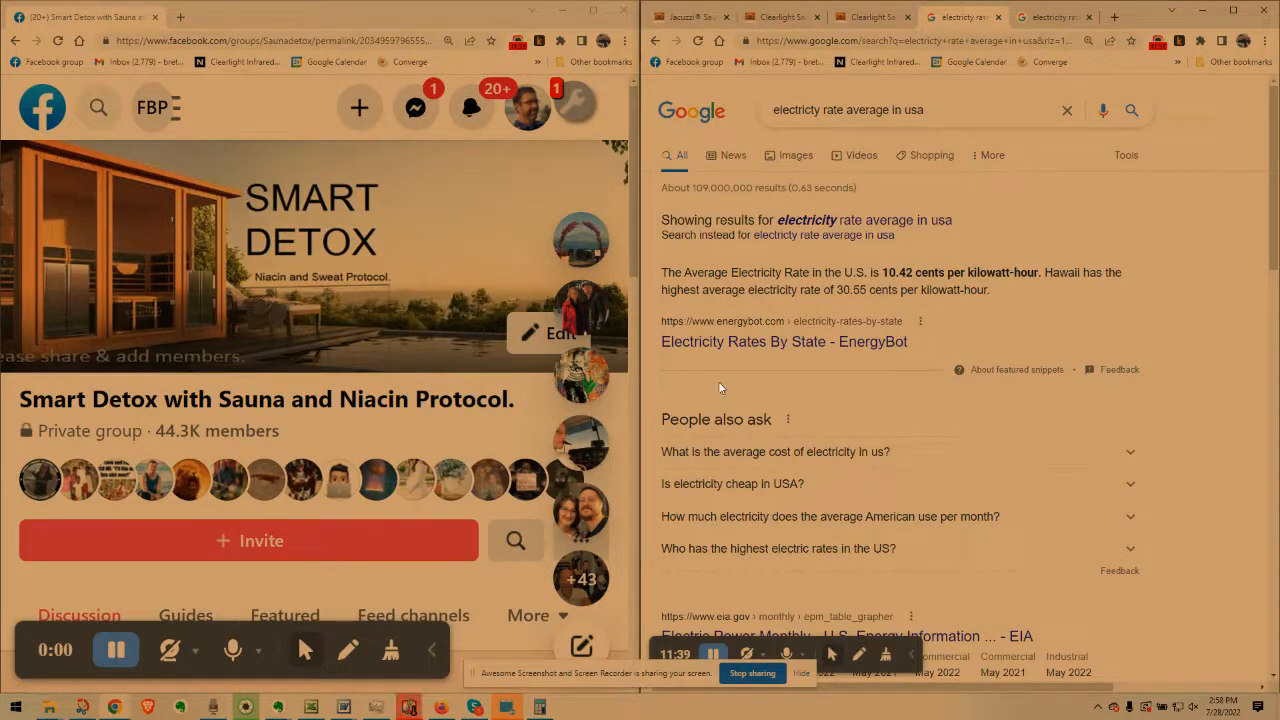